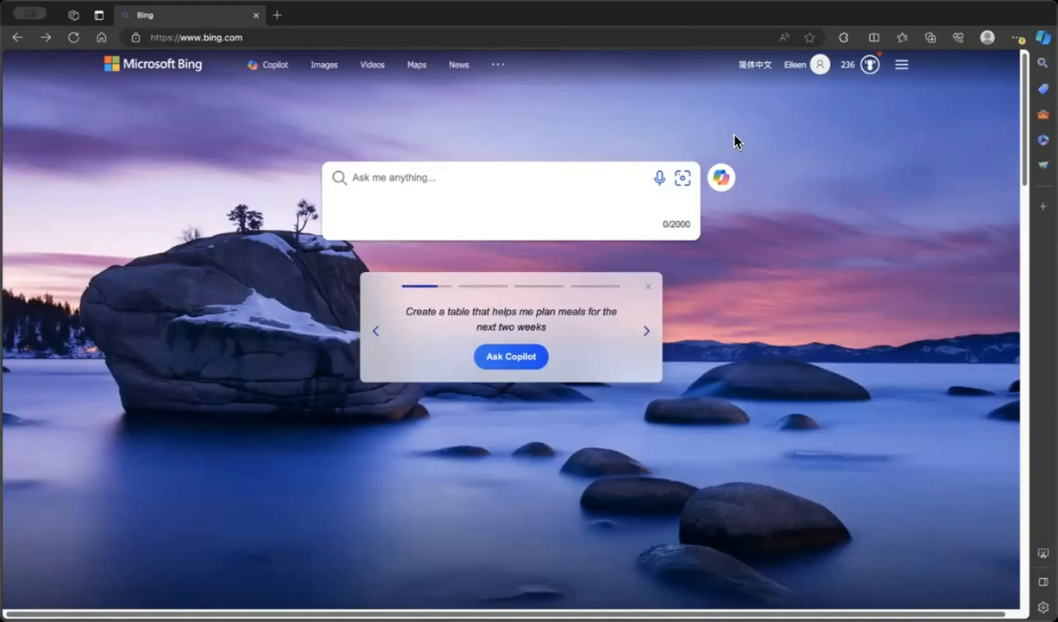
Step: Open Copilot in a new tab beside the Bing results for creating an Outlook account
{"action": "left_click", "coordinate": [646, 330]}
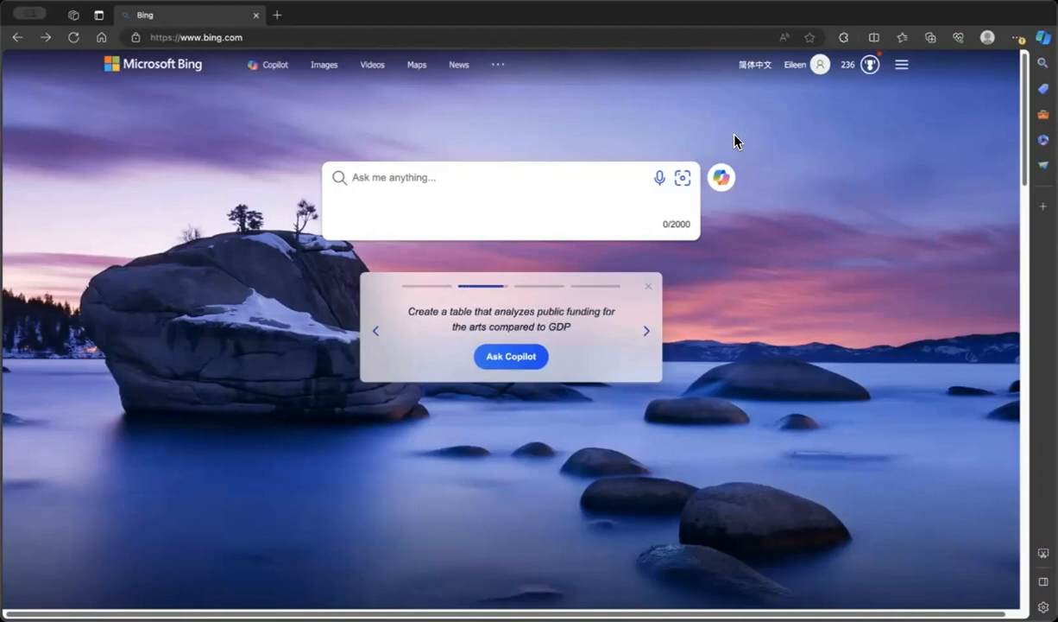
{"action": "left_click", "coordinate": [646, 330]}
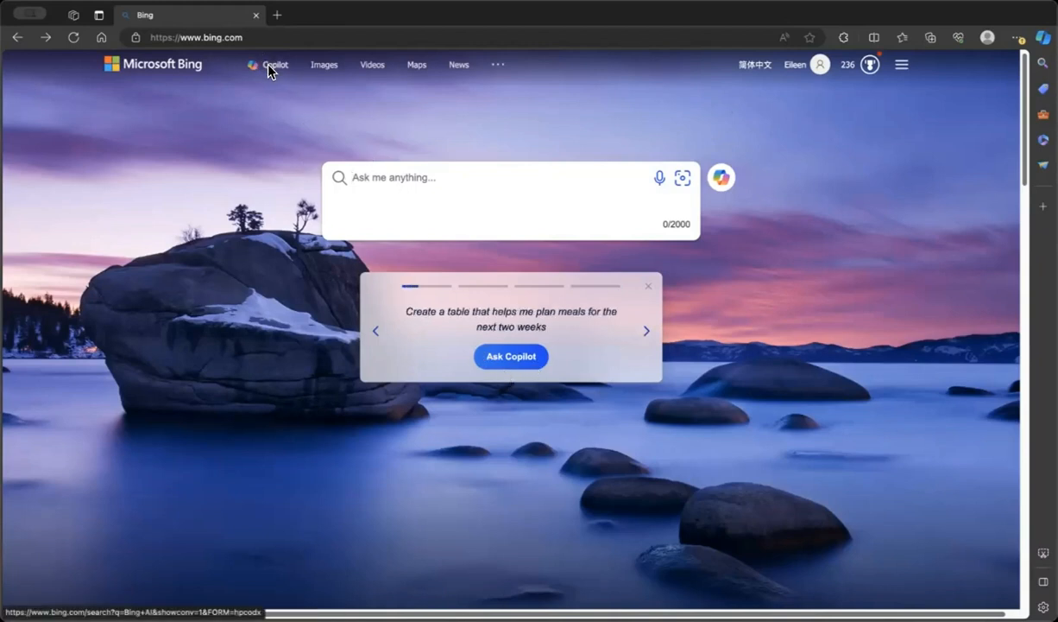
{"action": "left_click", "coordinate": [274, 64]}
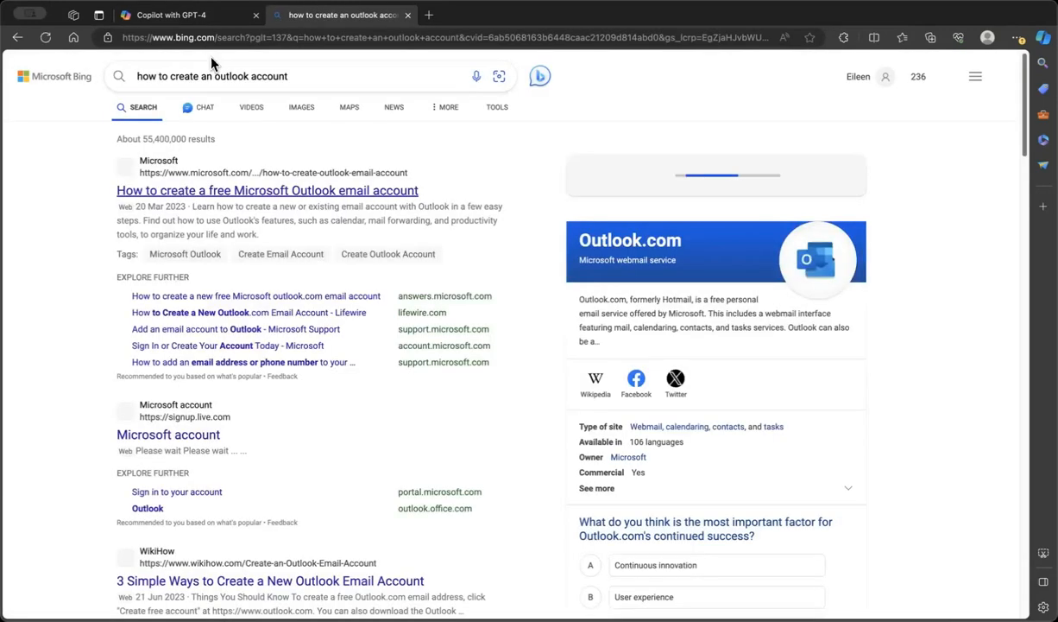
Step: View Copilot's Outlook account answer as a full chat, then begin a new topic
{"action": "left_click", "coordinate": [540, 76]}
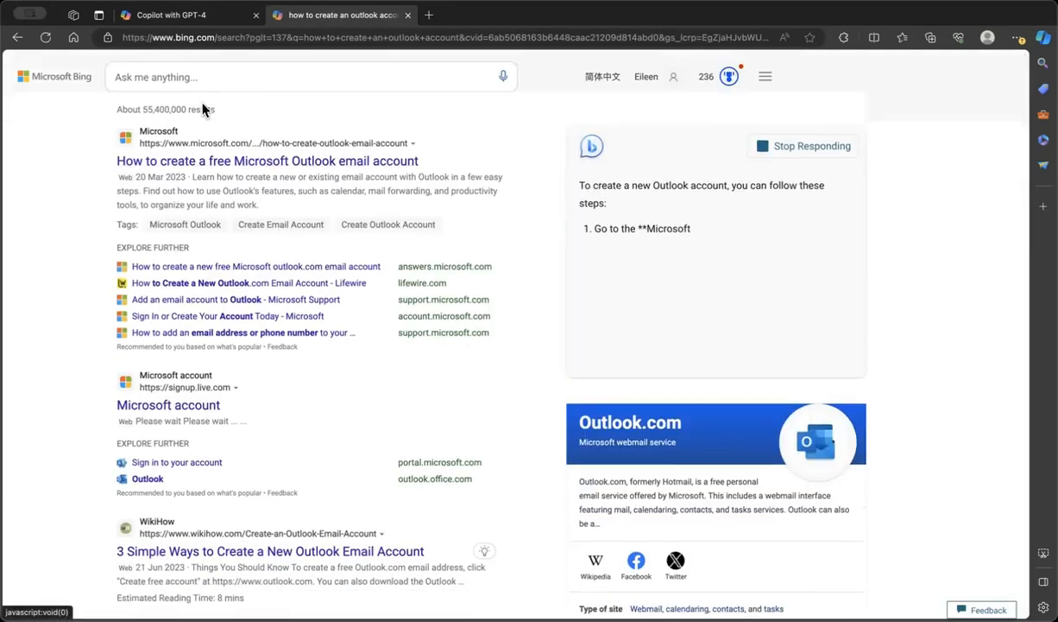
{"action": "left_click", "coordinate": [204, 75]}
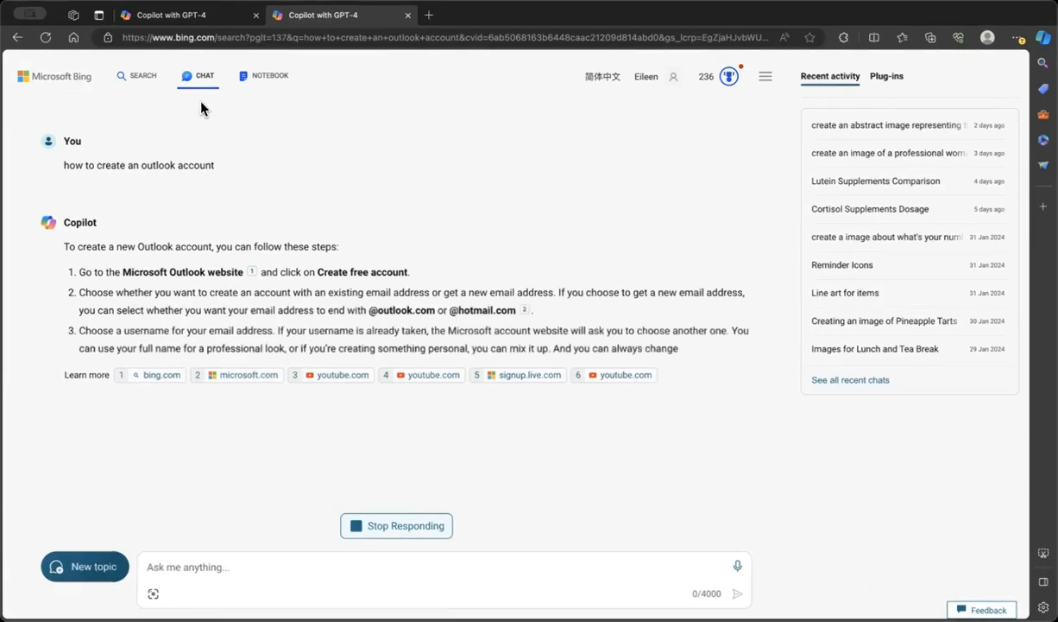
{"action": "left_click", "coordinate": [173, 14]}
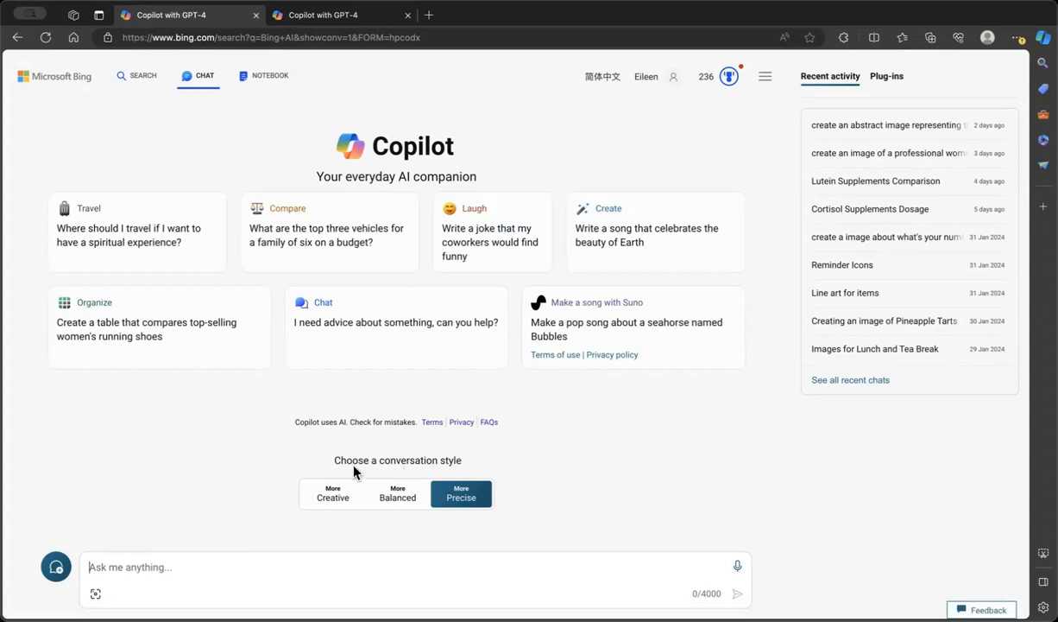
Step: Switch to Creative style and prompt Copilot to create an image of a classroom with kids
{"action": "left_click", "coordinate": [332, 493]}
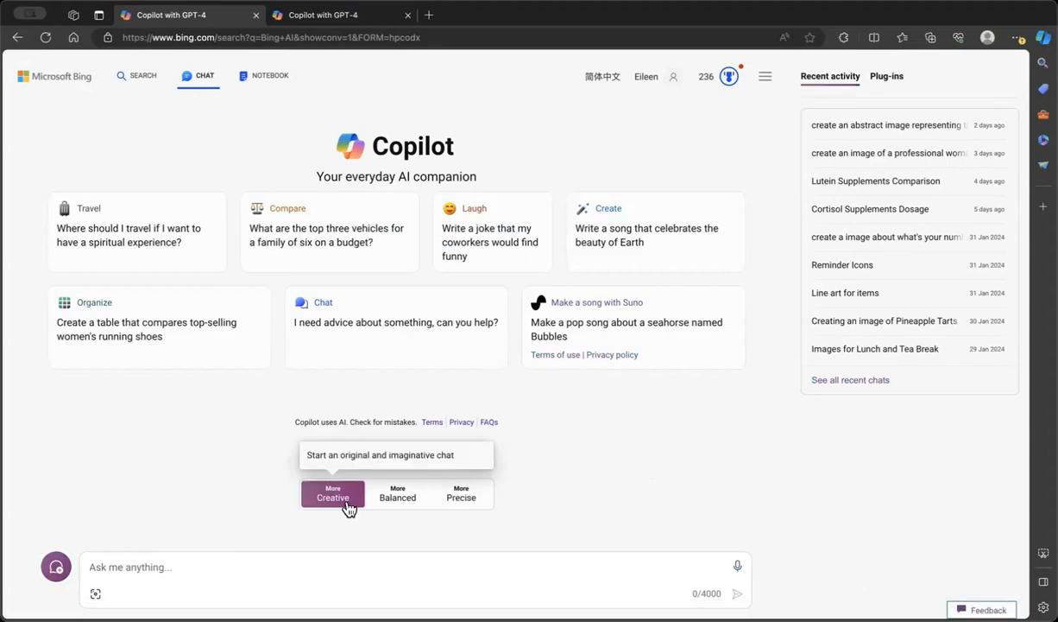
{"action": "mouse_move", "coordinate": [398, 496]}
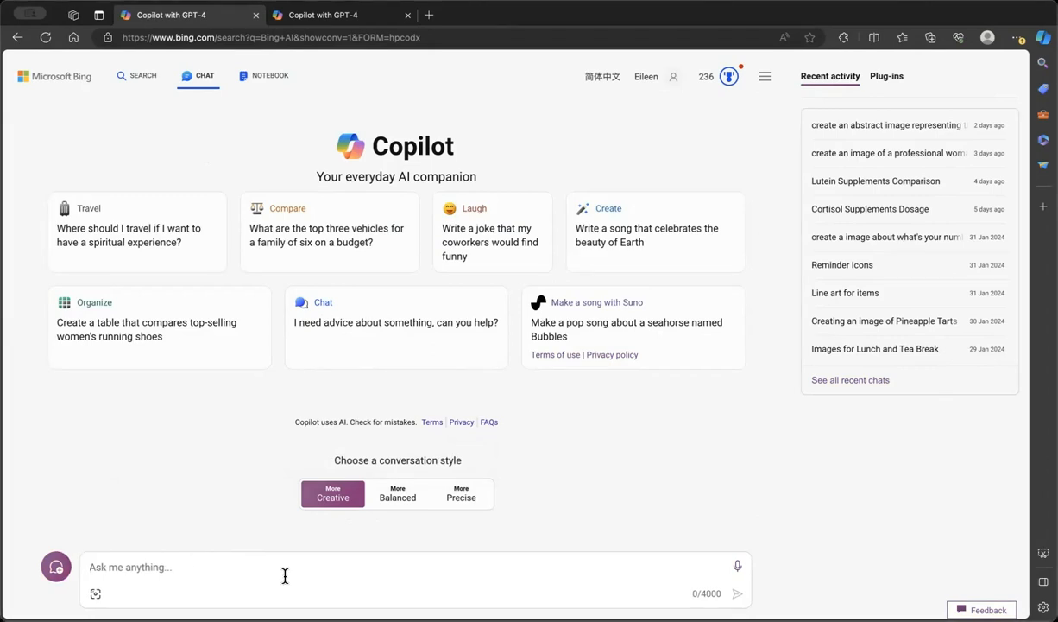
{"action": "type", "text": "create an image"}
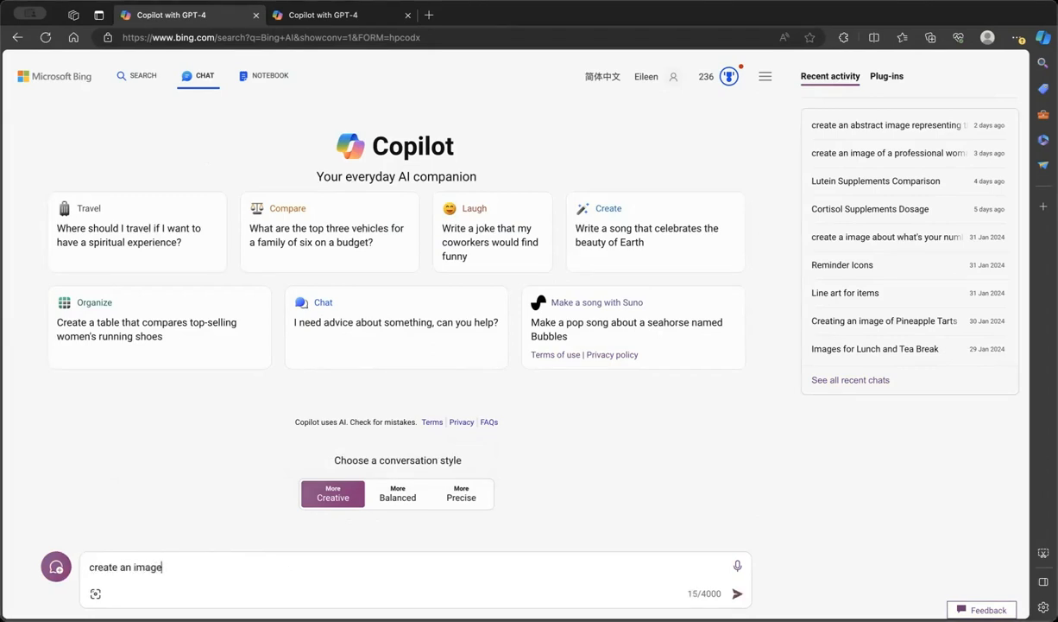
{"action": "type", "text": "of a classroom wit"}
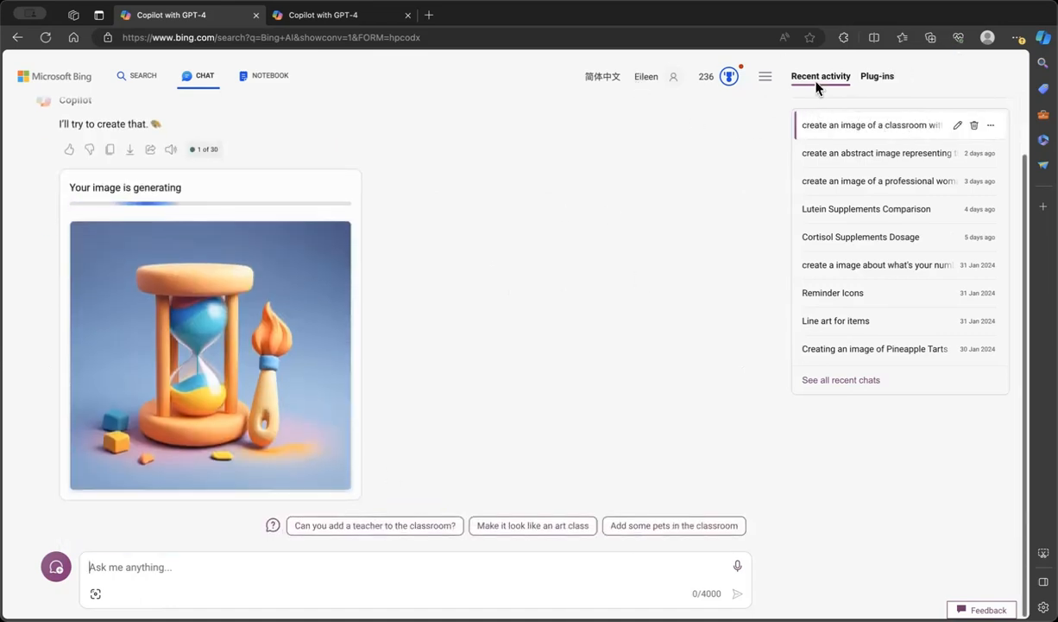
{"action": "mouse_move", "coordinate": [930, 184]}
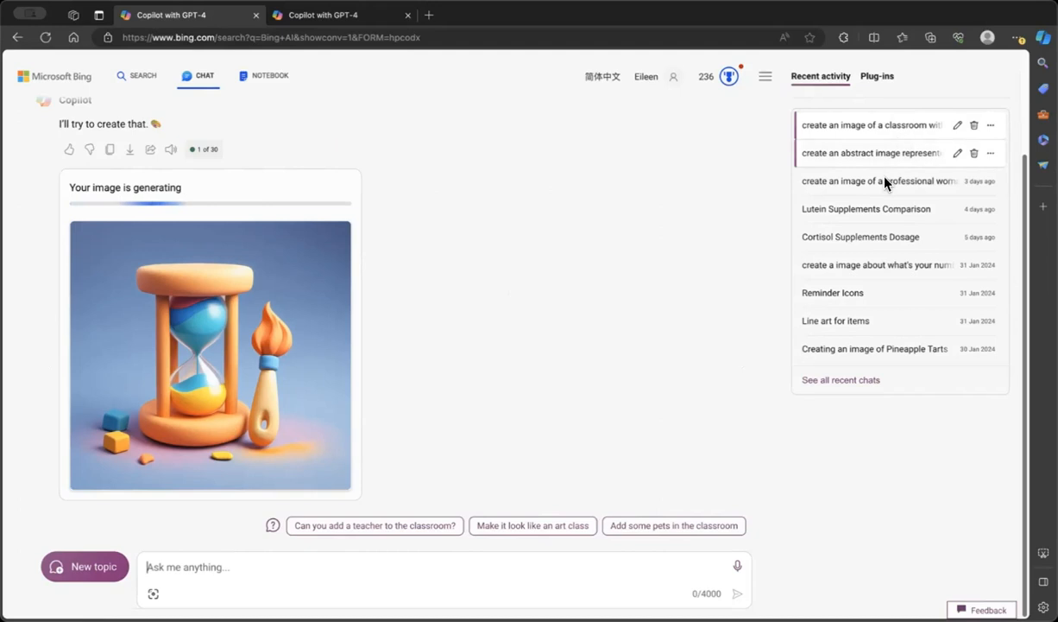
{"action": "mouse_move", "coordinate": [858, 454]}
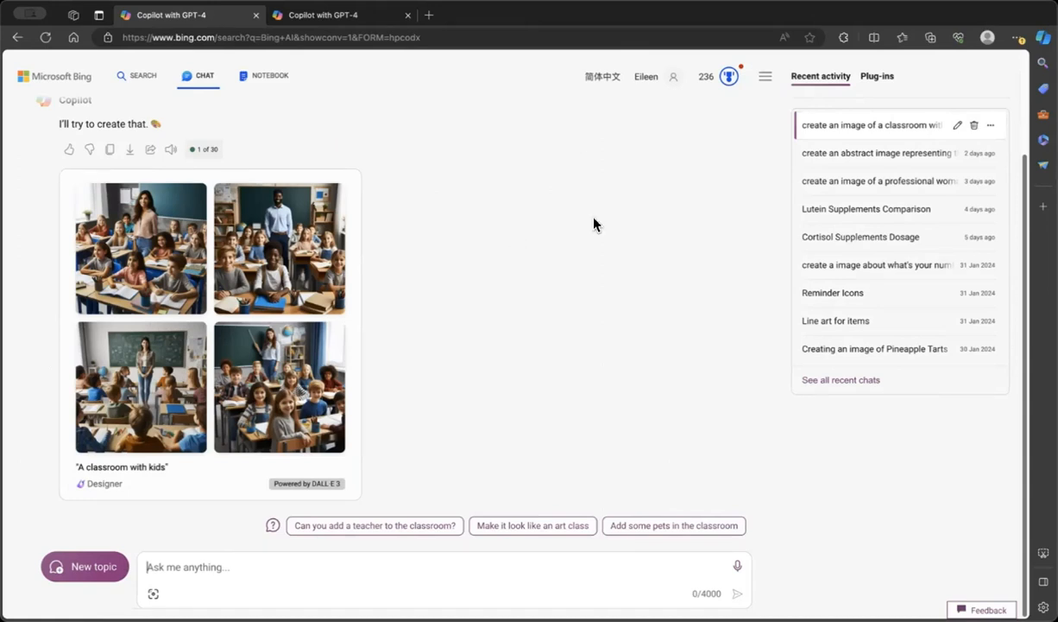
{"action": "mouse_move", "coordinate": [1021, 42]}
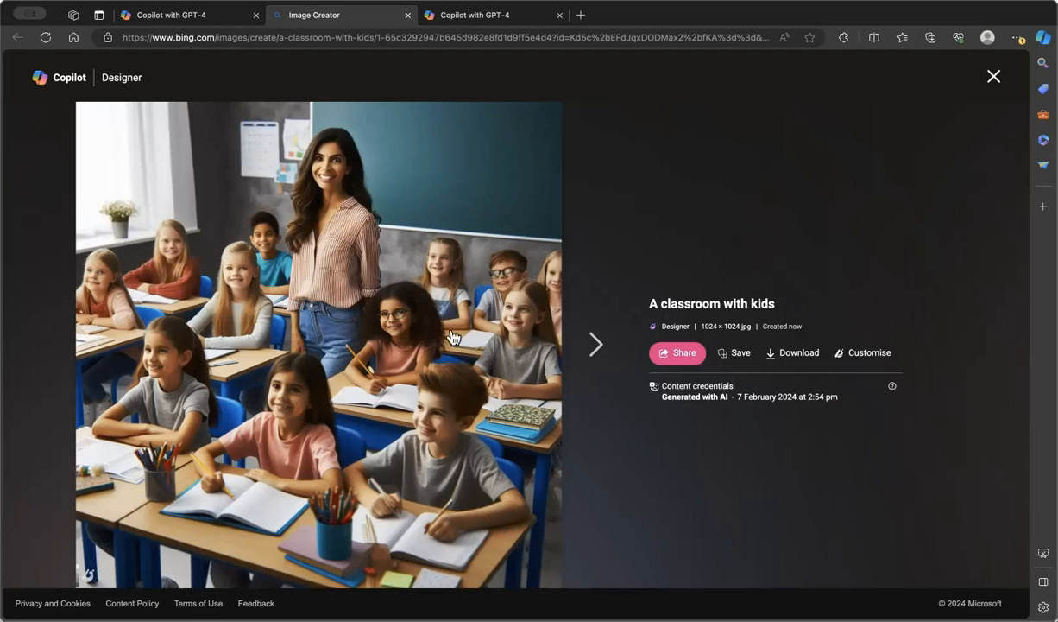
{"action": "mouse_move", "coordinate": [812, 345]}
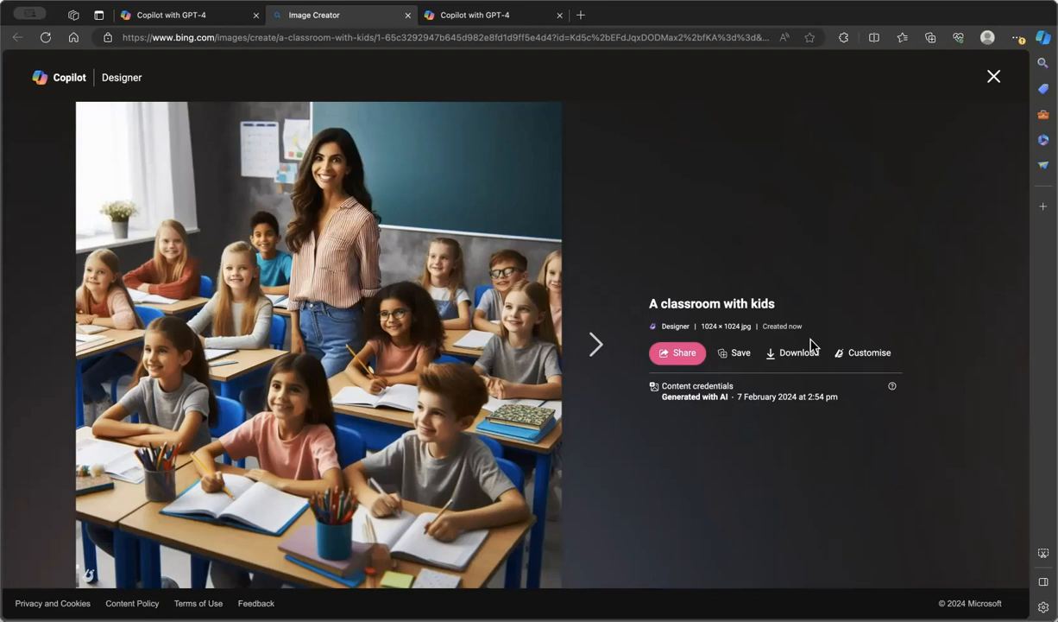
{"action": "mouse_move", "coordinate": [871, 362]}
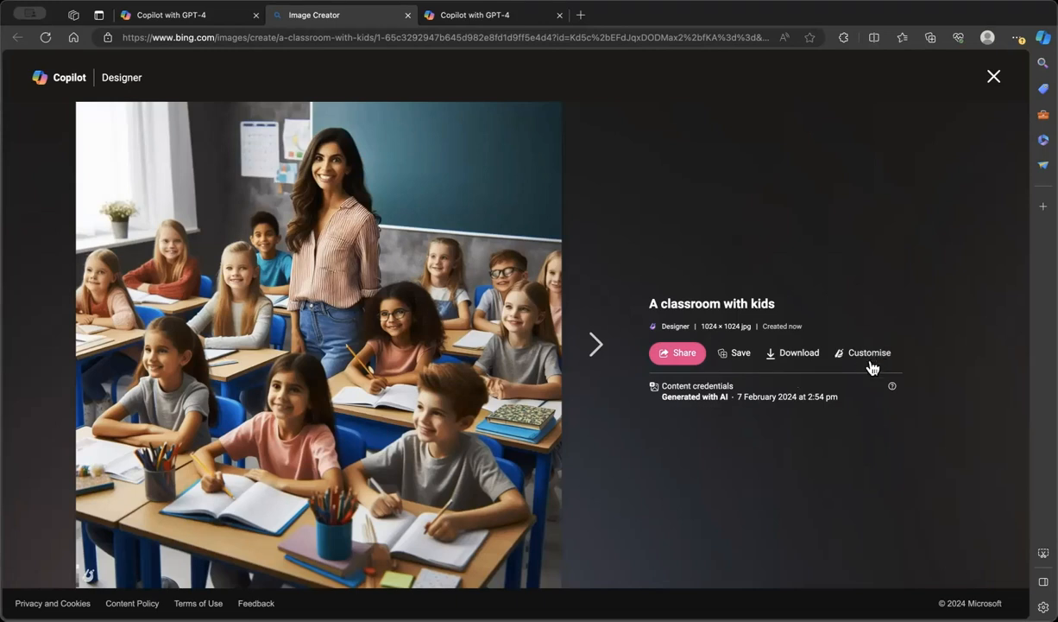
Step: Customise the classroom image to open it in Microsoft Designer
{"action": "left_click", "coordinate": [869, 352]}
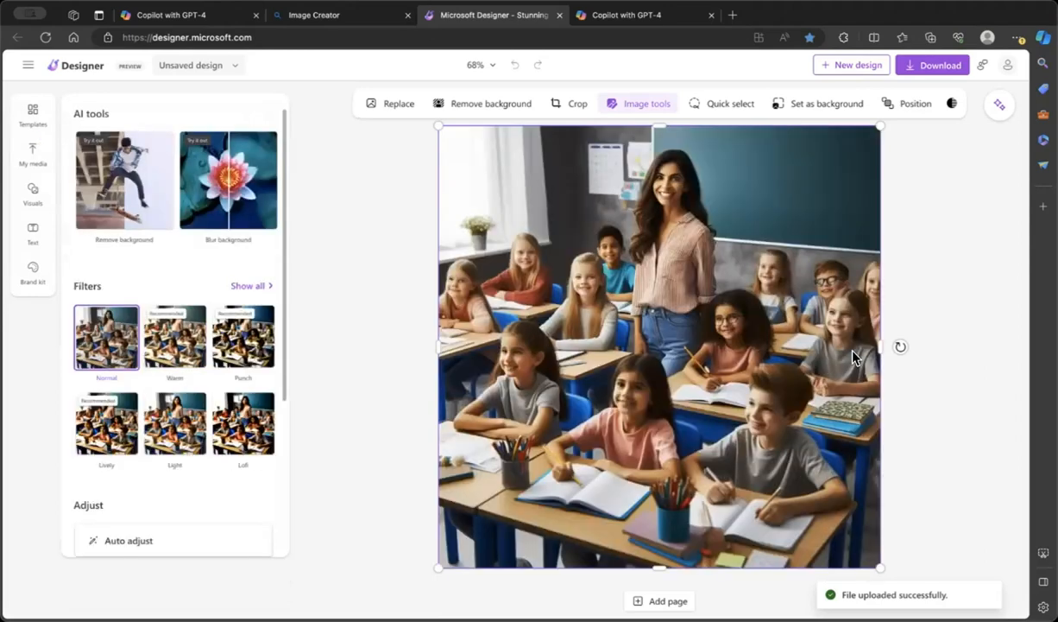
Step: Apply the Polaroid frame idea from the Ideas pane to the classroom photo
{"action": "left_click", "coordinate": [1000, 105]}
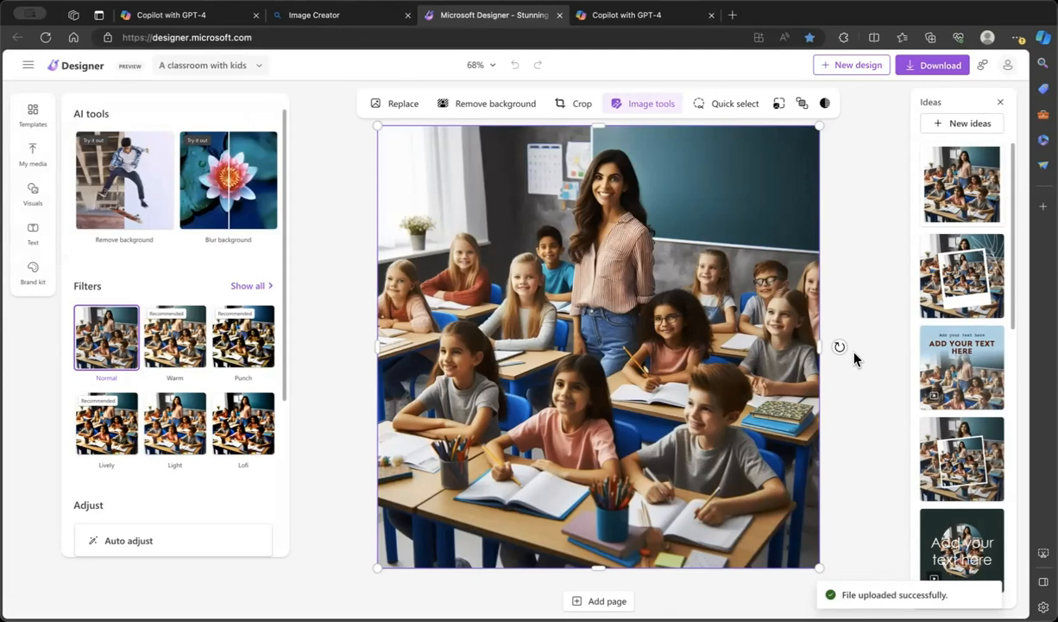
{"action": "left_click", "coordinate": [314, 14]}
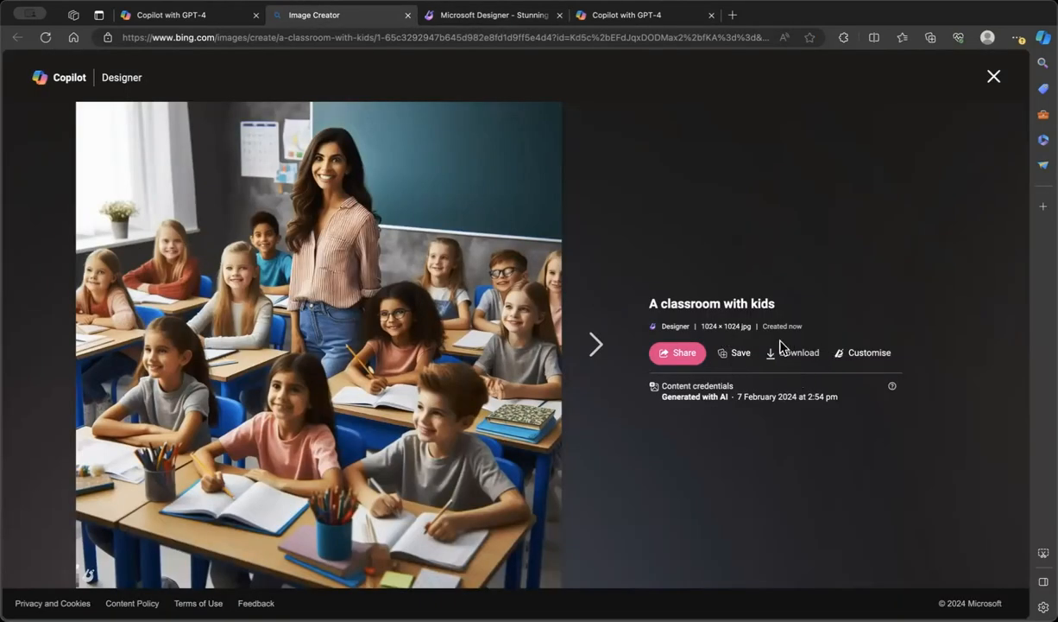
{"action": "mouse_move", "coordinate": [589, 90]}
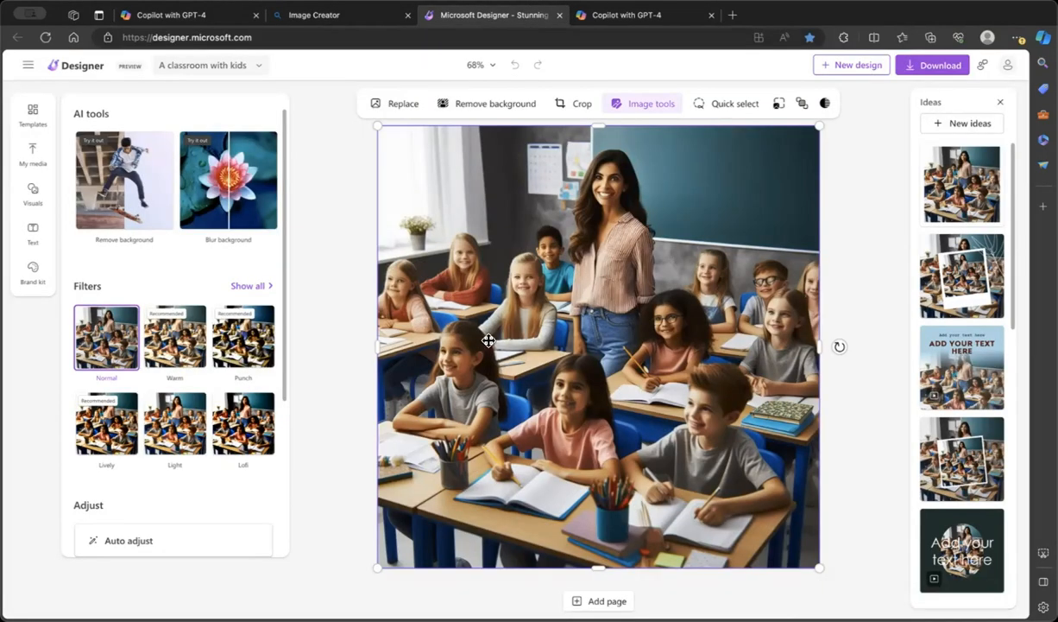
{"action": "mouse_move", "coordinate": [148, 162]}
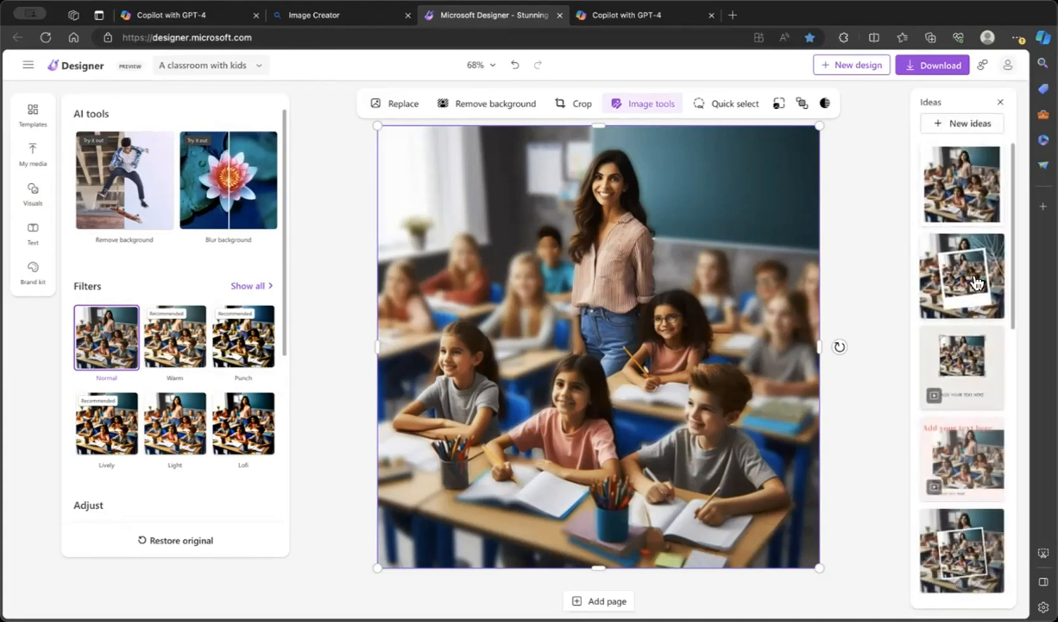
{"action": "scroll", "scroll_direction": "down", "scroll_amount": 3}
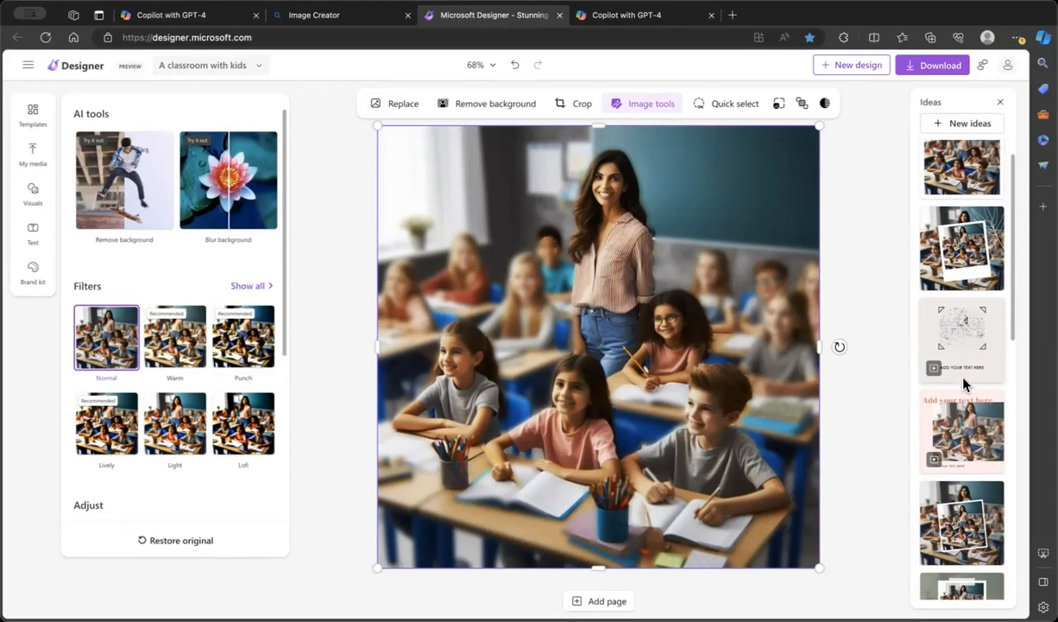
{"action": "scroll", "scroll_direction": "down", "scroll_amount": 3}
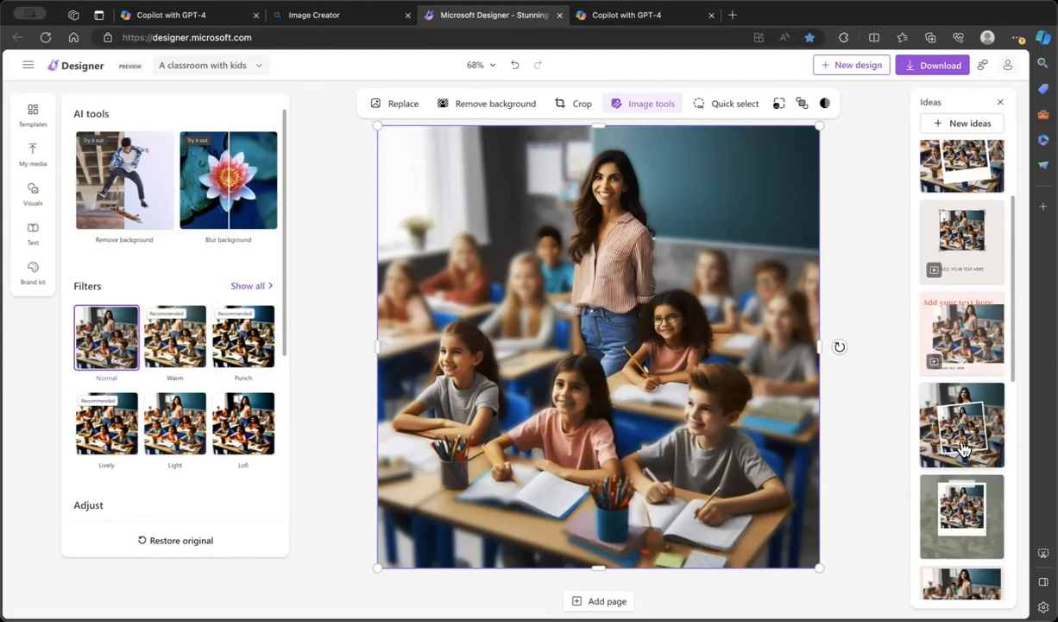
{"action": "left_click", "coordinate": [32, 113]}
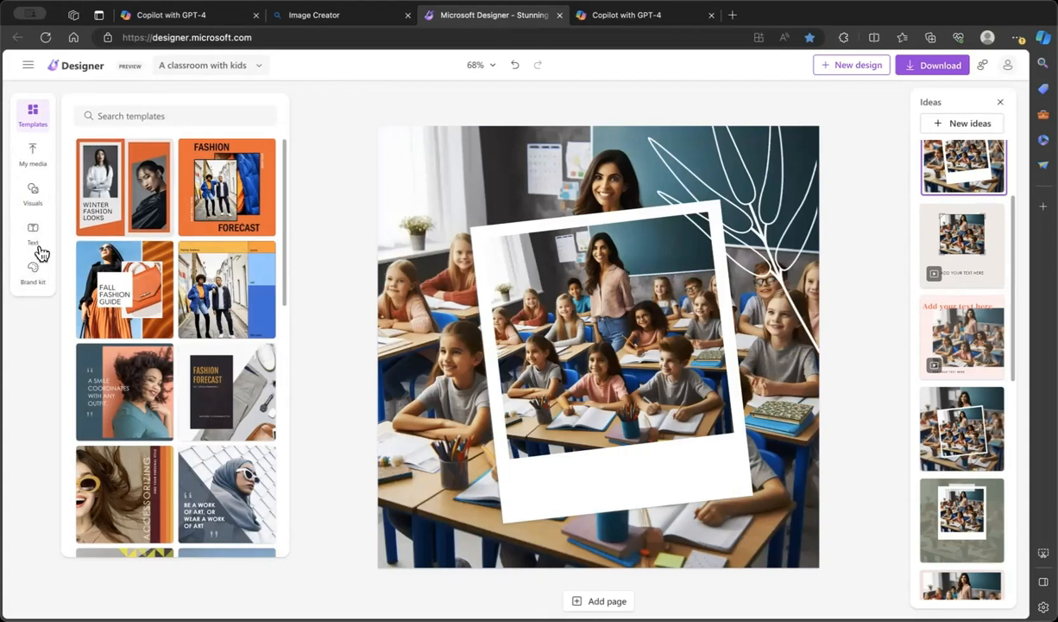
Step: Add a script-style 'Day 1 in school' caption, shrink it, and recolour it pink
{"action": "left_click", "coordinate": [33, 232]}
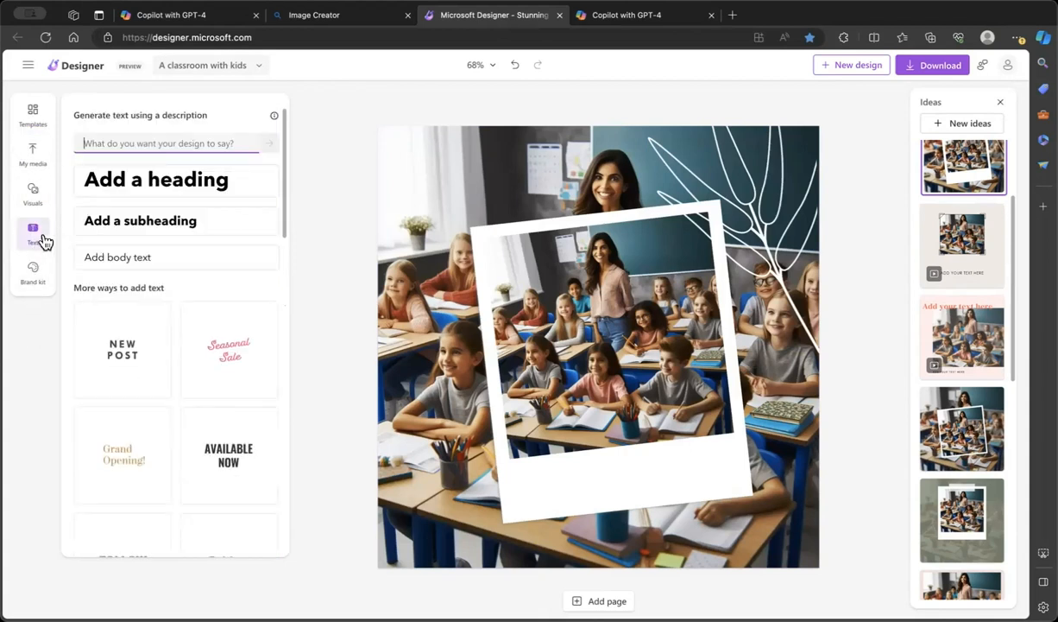
{"action": "scroll", "scroll_direction": "down", "scroll_amount": 3}
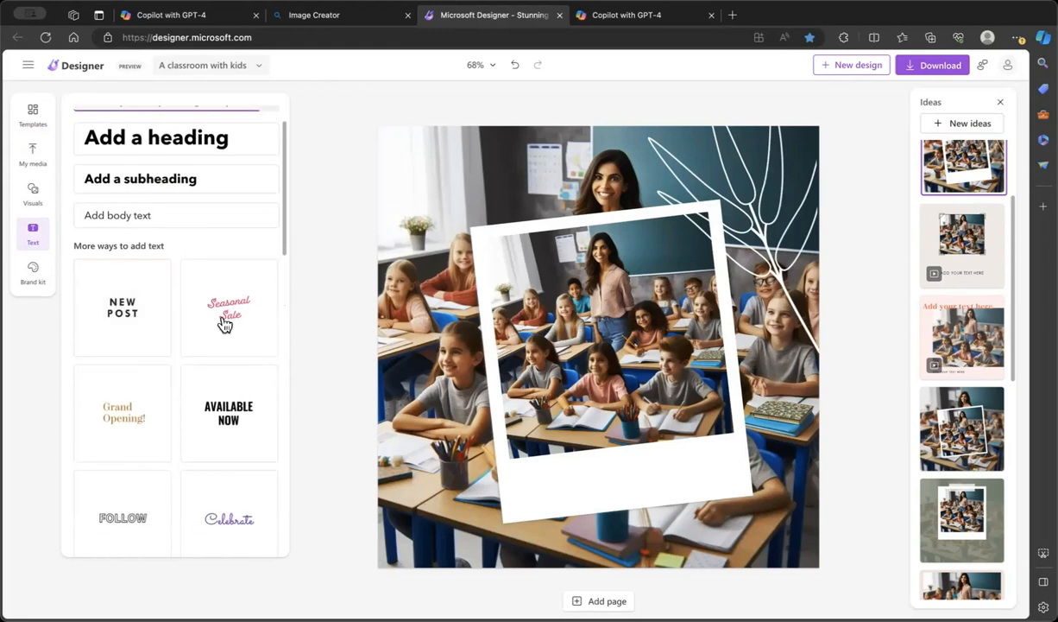
{"action": "left_click", "coordinate": [229, 308]}
{"action": "type", "text": "Day 1 in school"}
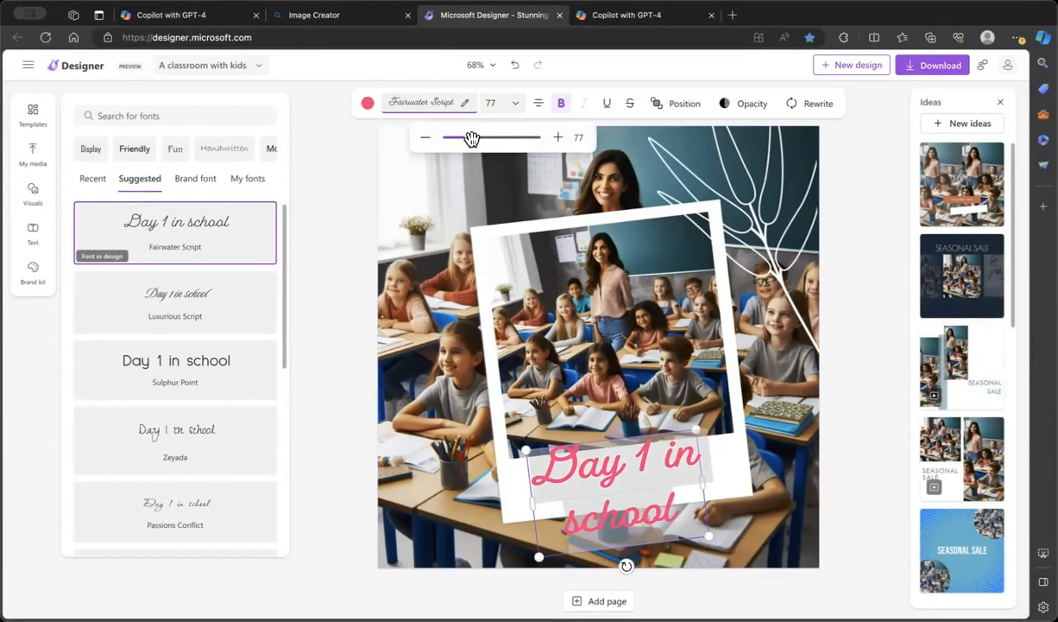
{"action": "left_click_drag", "start_coordinate": [471, 138], "coordinate": [455, 137]}
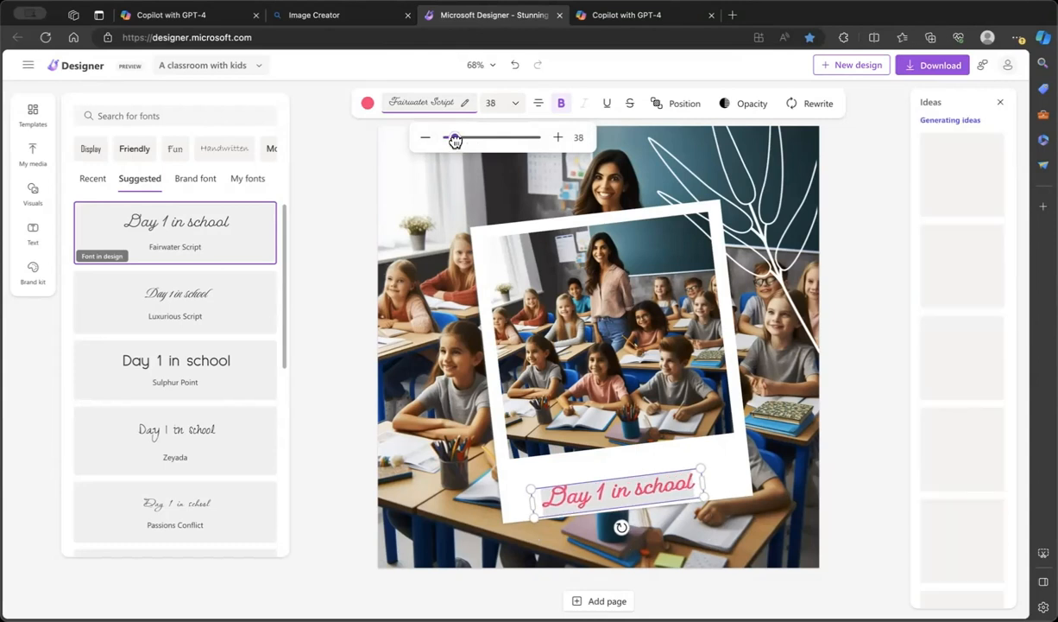
{"action": "left_click", "coordinate": [367, 103]}
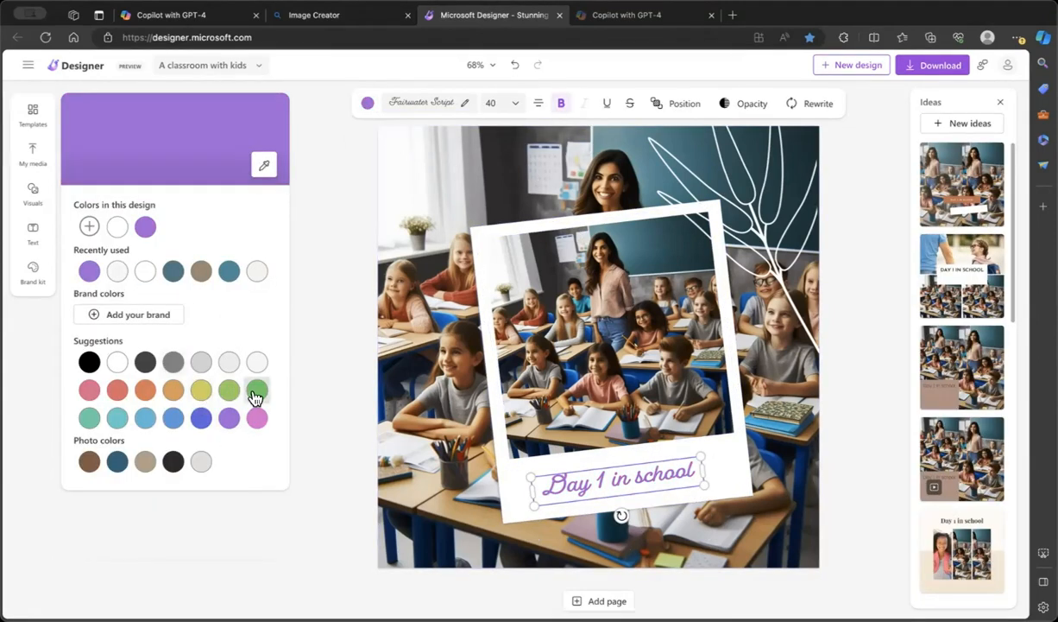
{"action": "left_click", "coordinate": [257, 389]}
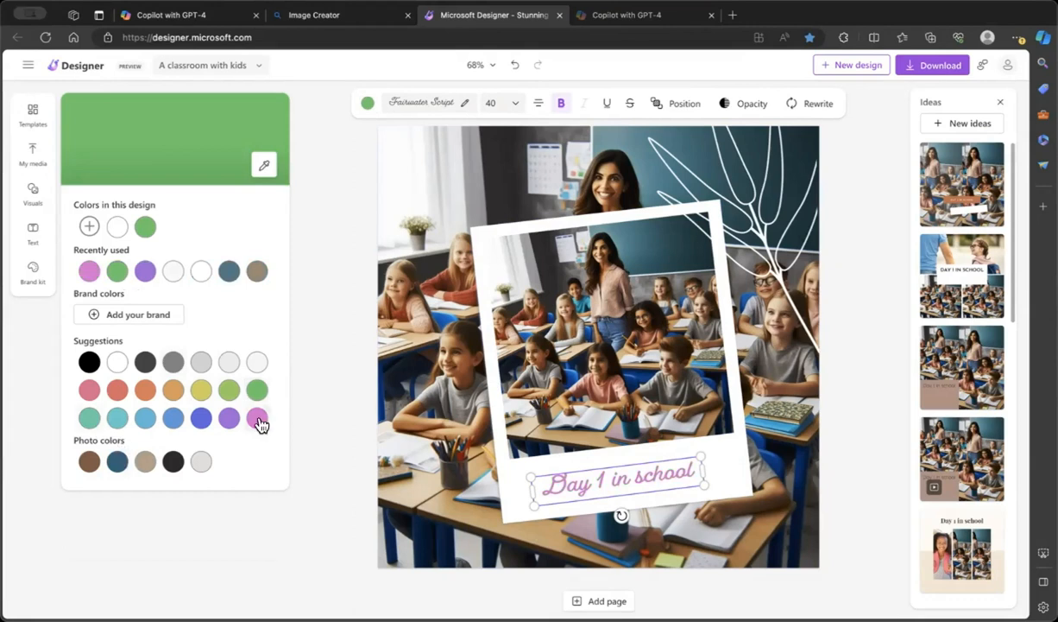
{"action": "left_click", "coordinate": [261, 419]}
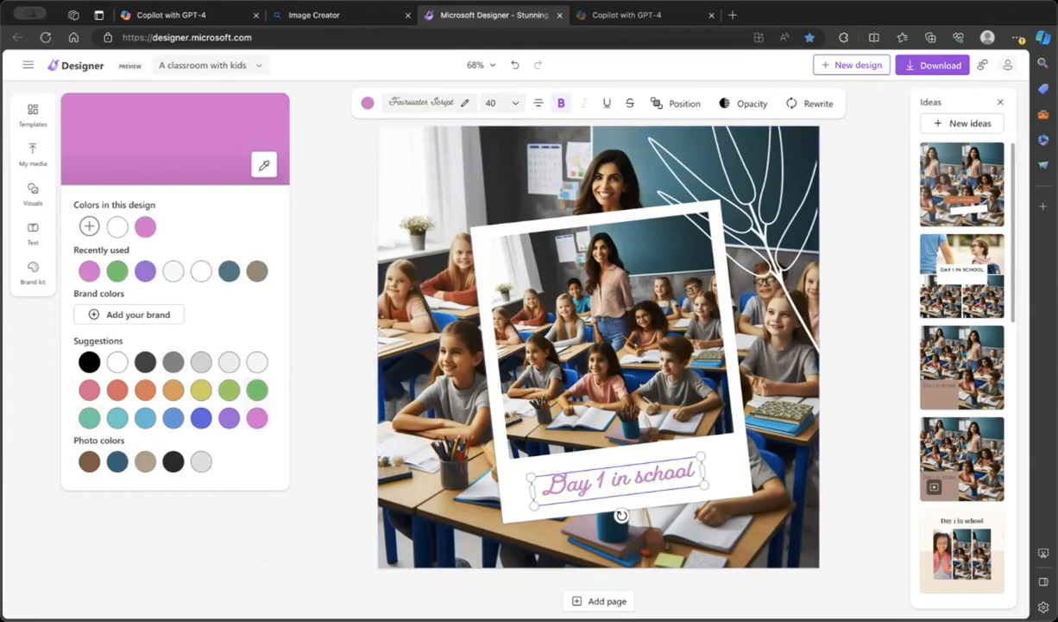
{"action": "left_click", "coordinate": [32, 233]}
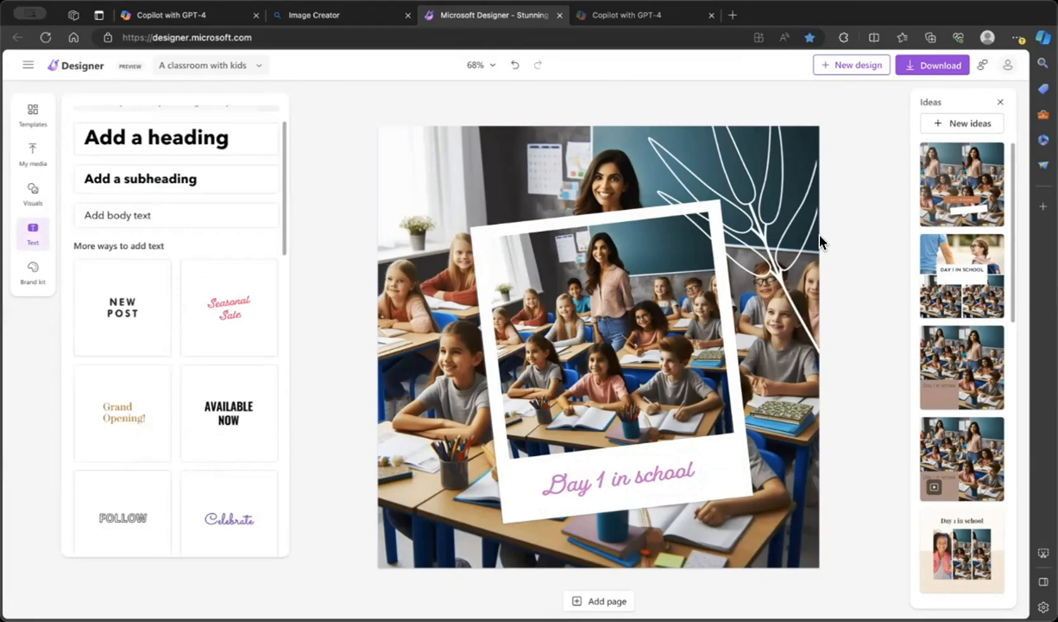
{"action": "mouse_move", "coordinate": [949, 65]}
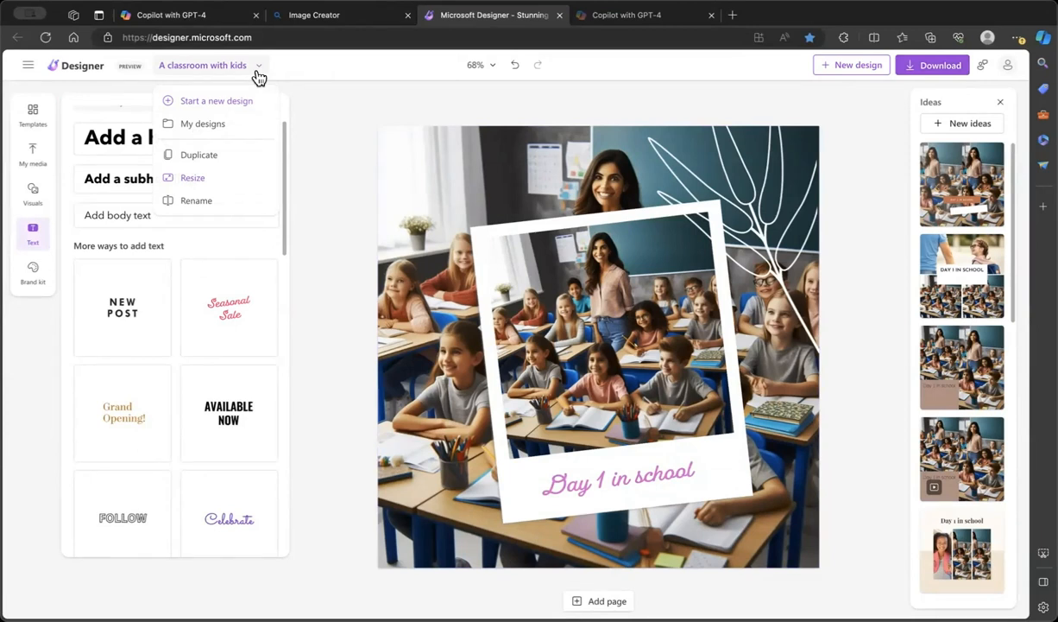
{"action": "mouse_move", "coordinate": [186, 182]}
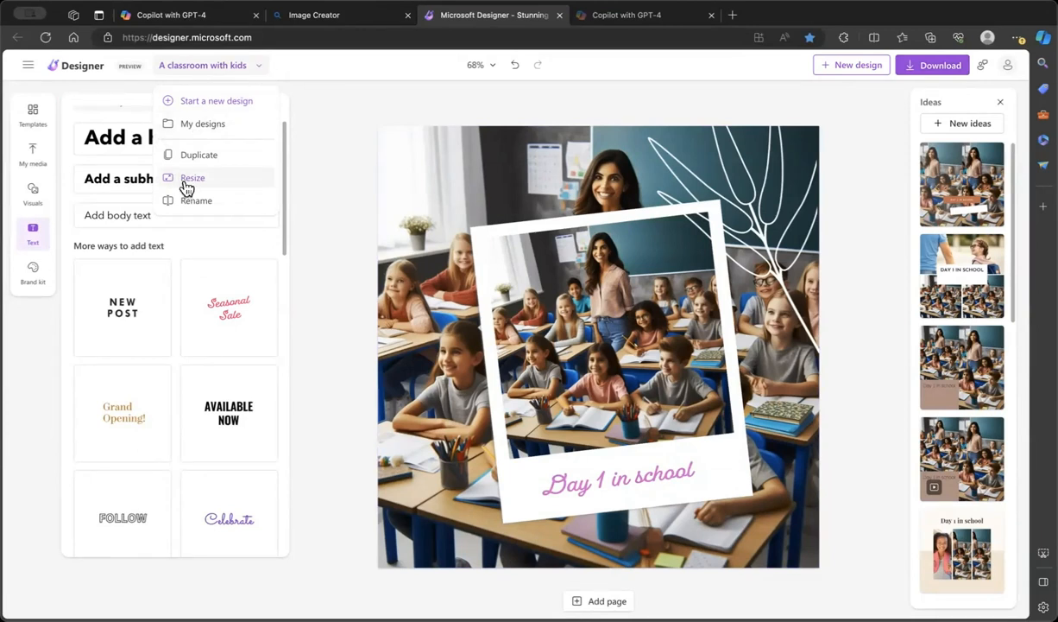
Step: Pick the Instagram Story or reel preset (1080 × 1920) from all resize options
{"action": "left_click", "coordinate": [192, 177]}
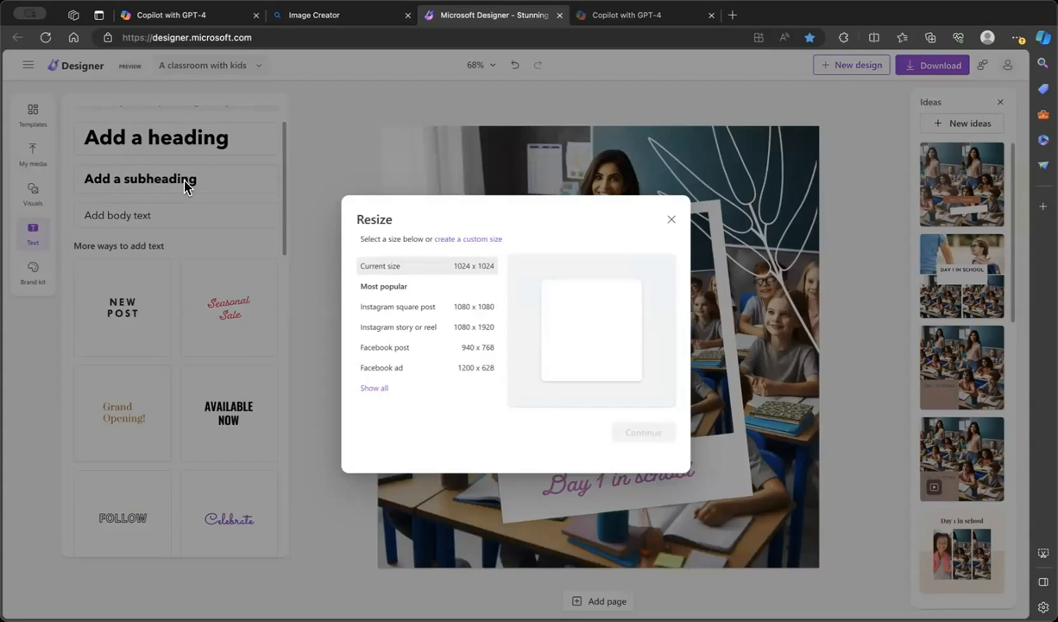
{"action": "mouse_move", "coordinate": [436, 295]}
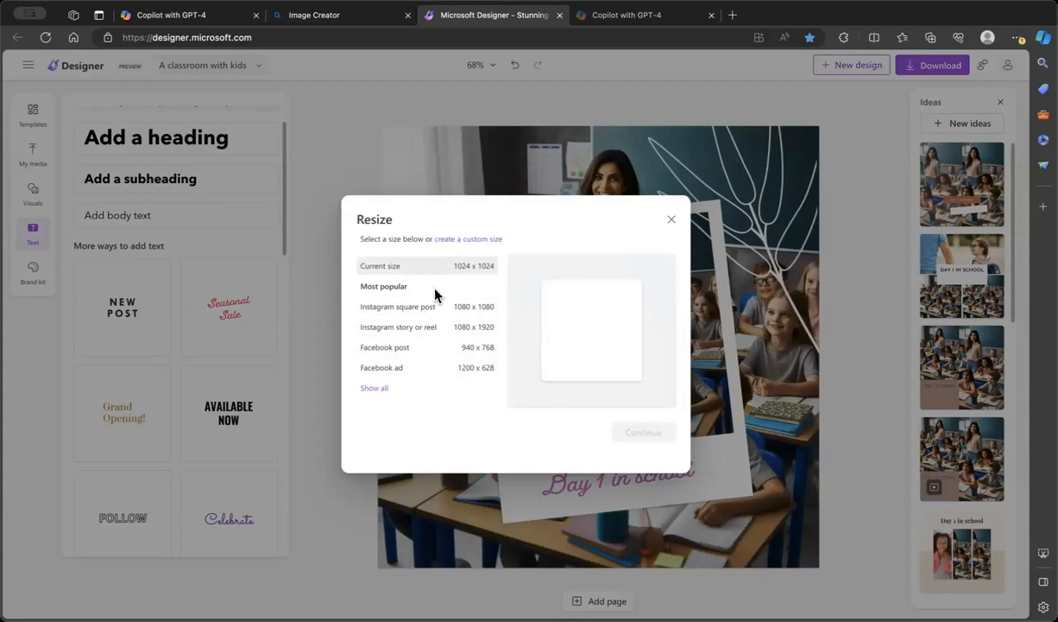
{"action": "mouse_move", "coordinate": [431, 386]}
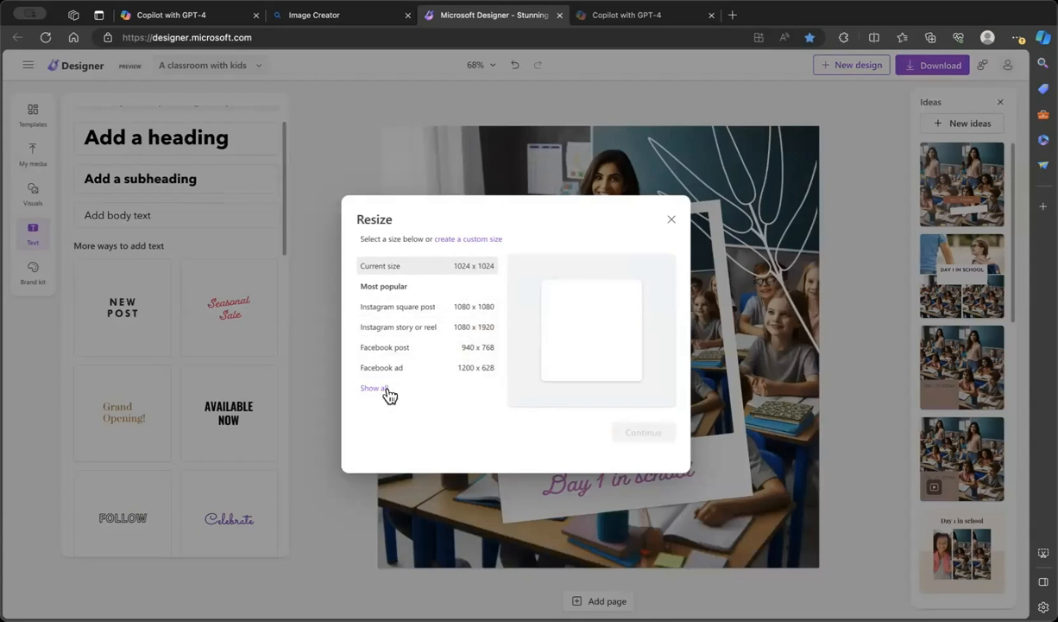
{"action": "left_click", "coordinate": [372, 387]}
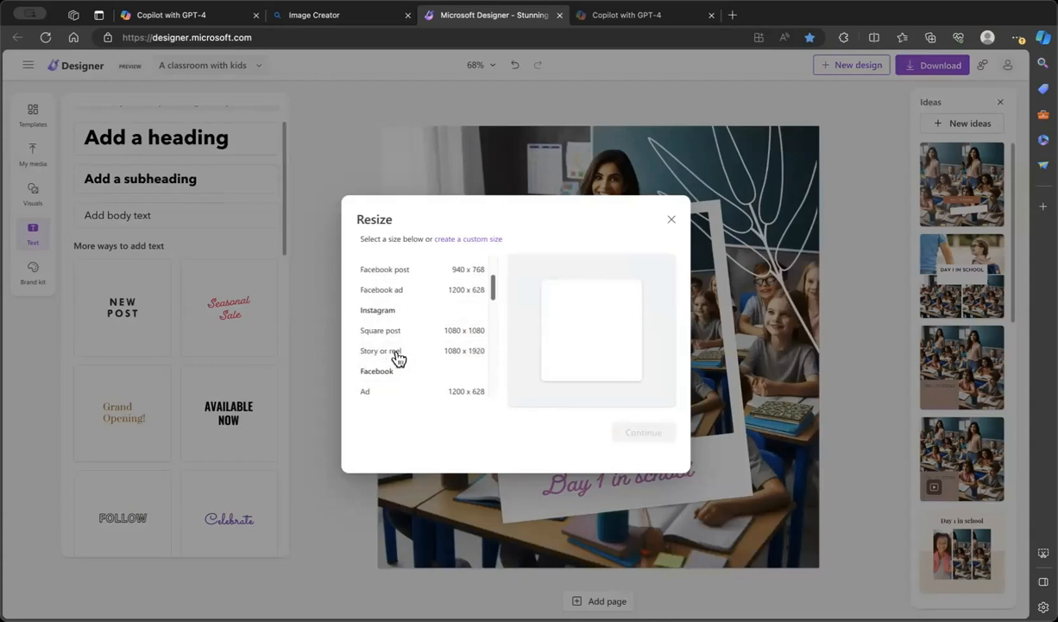
{"action": "left_click", "coordinate": [380, 351]}
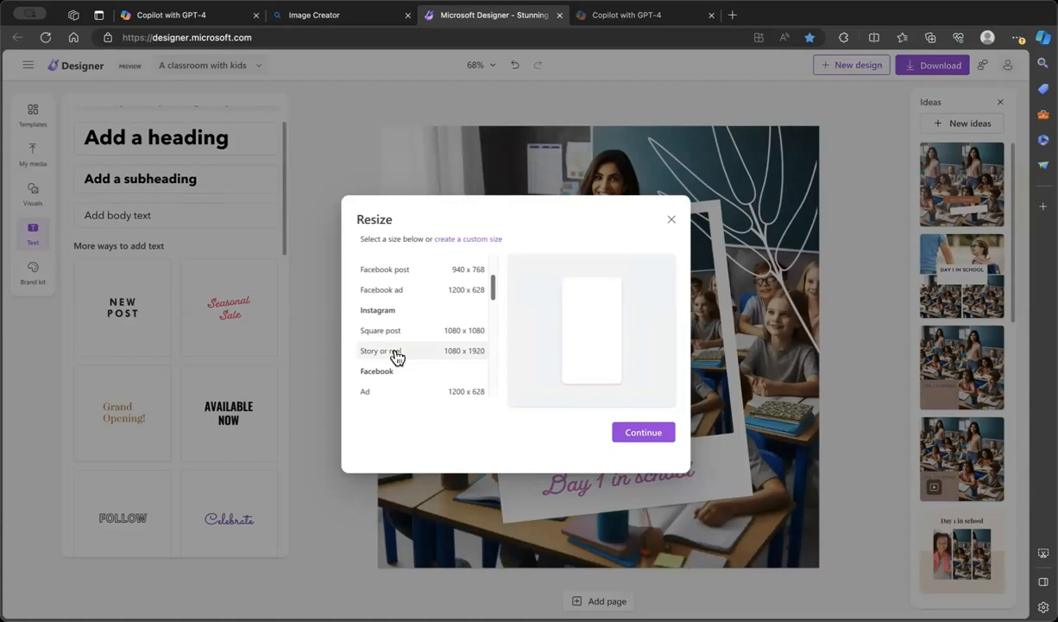
{"action": "scroll", "scroll_direction": "down", "scroll_amount": 3}
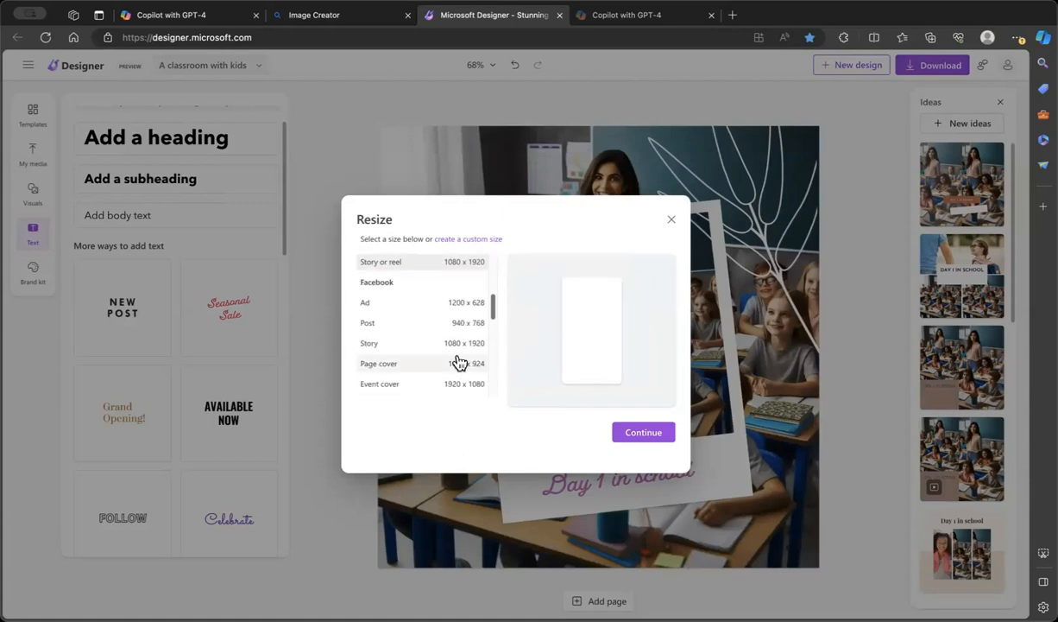
{"action": "scroll", "scroll_direction": "down", "scroll_amount": 3}
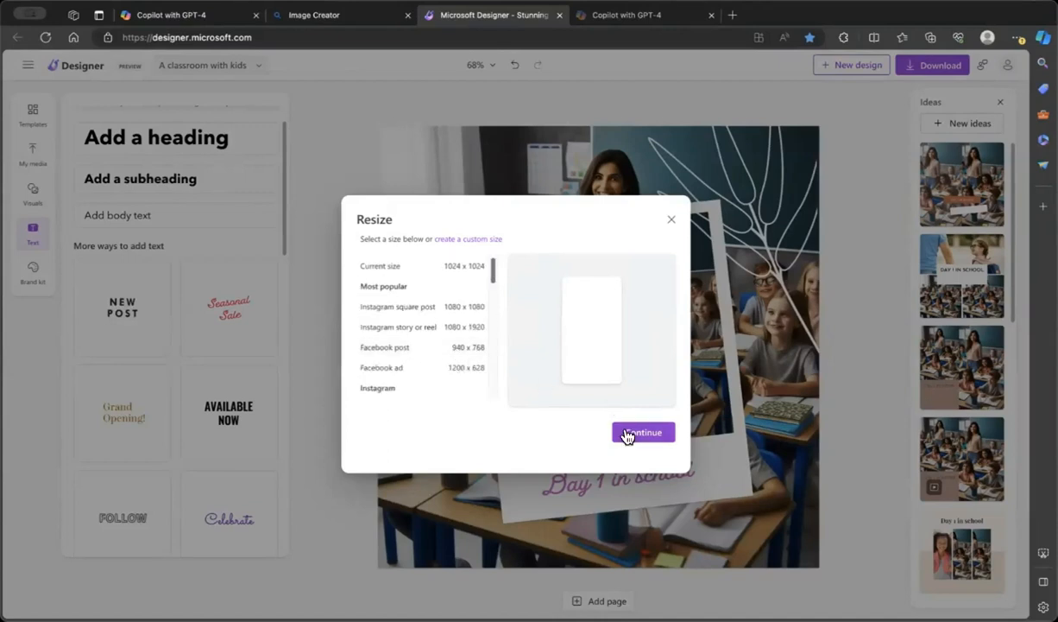
Step: Continue to preview the 1024 × 1024 design beside the 1080 × 1920 version
{"action": "left_click", "coordinate": [643, 431]}
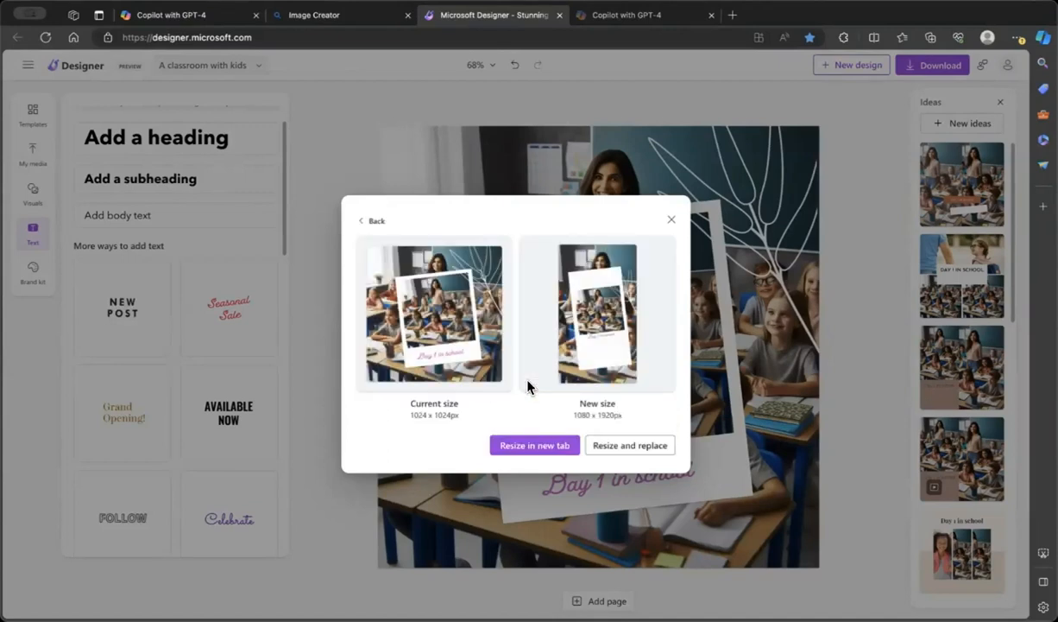
{"action": "mouse_move", "coordinate": [523, 459]}
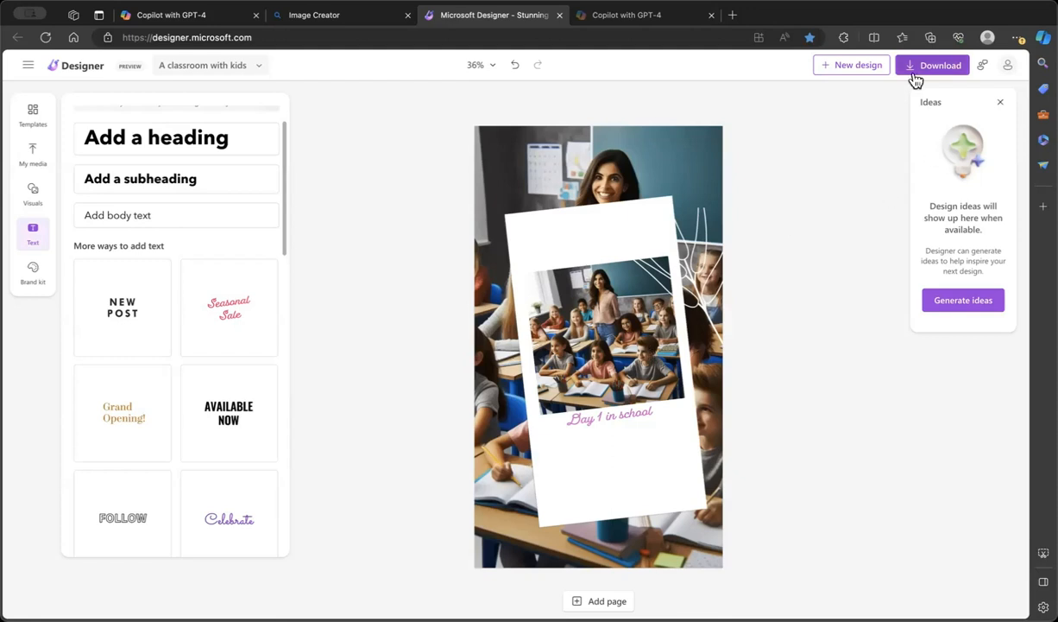
Step: From the Download options, launch Use AI for captions & hashtags
{"action": "left_click", "coordinate": [933, 65]}
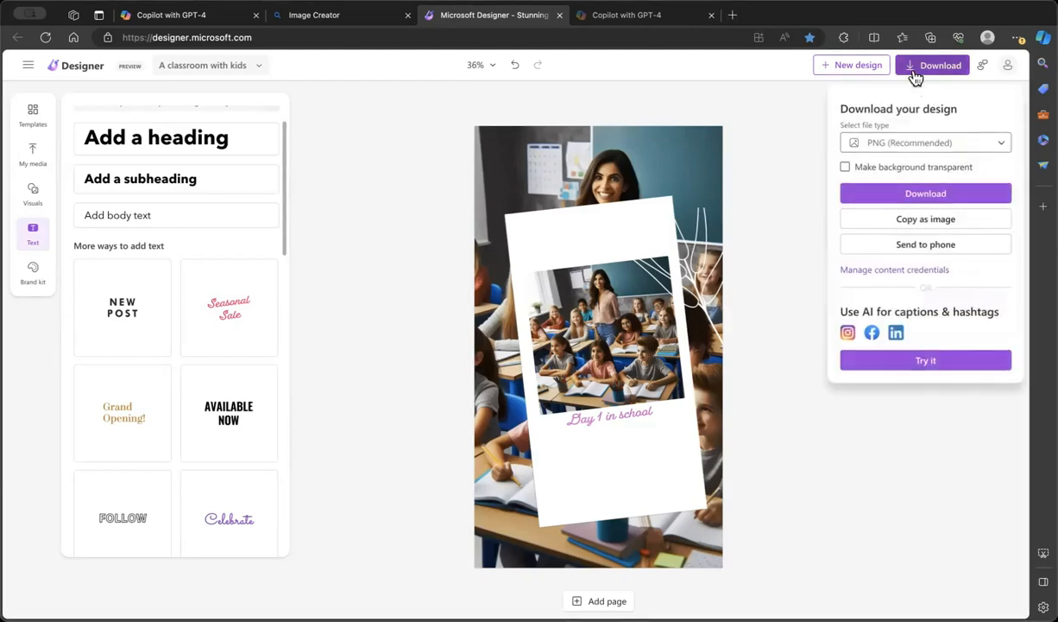
{"action": "left_click", "coordinate": [925, 143]}
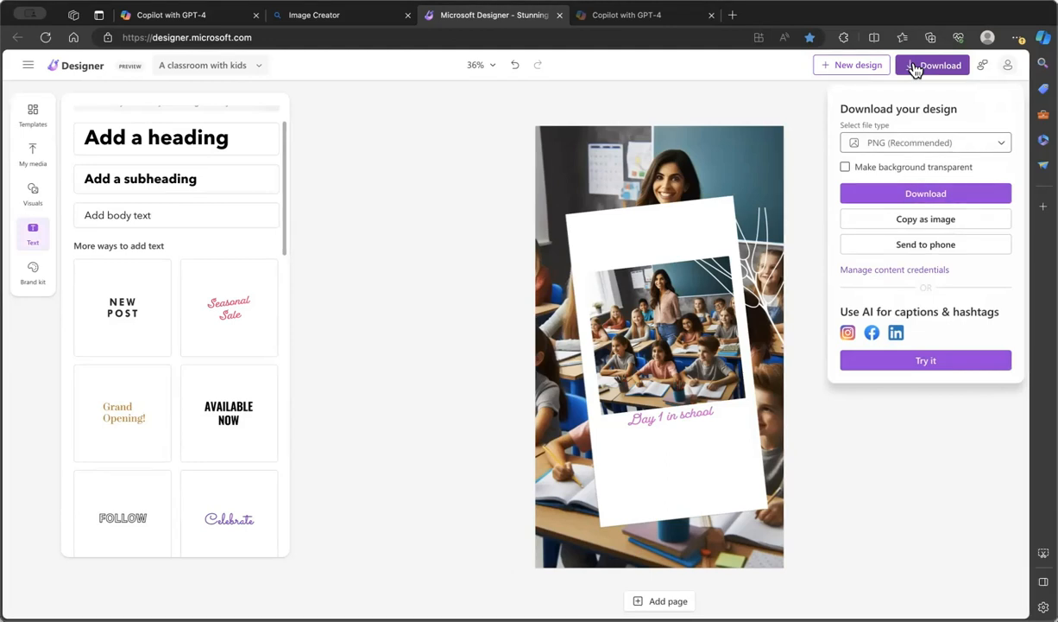
{"action": "left_click", "coordinate": [924, 360]}
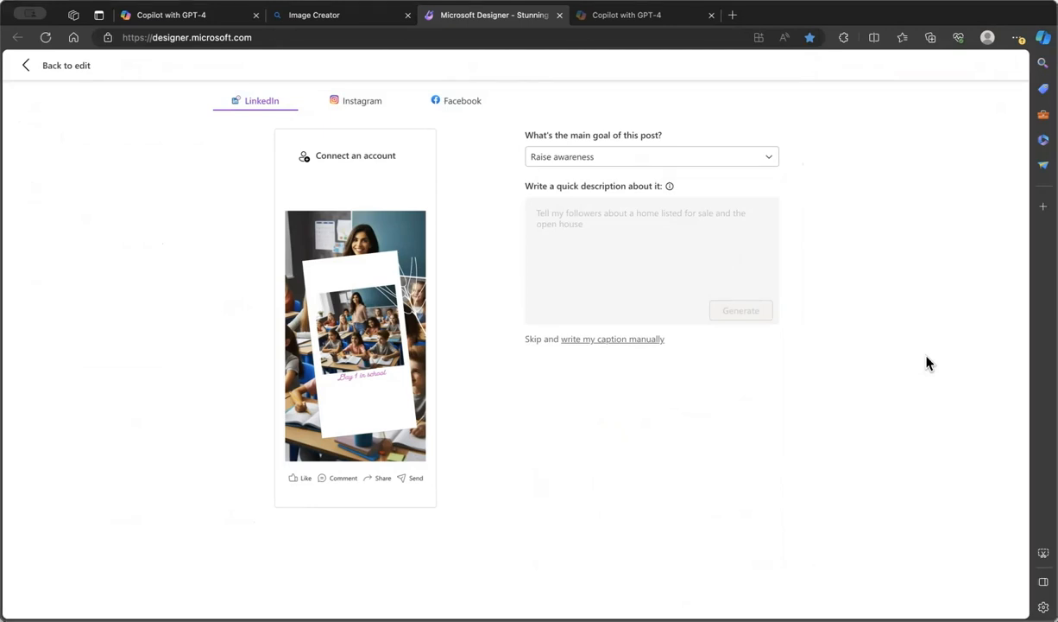
Step: Generate engagement captions for 'day 1 in' and add the first to Instagram and Facebook
{"action": "left_click", "coordinate": [362, 101]}
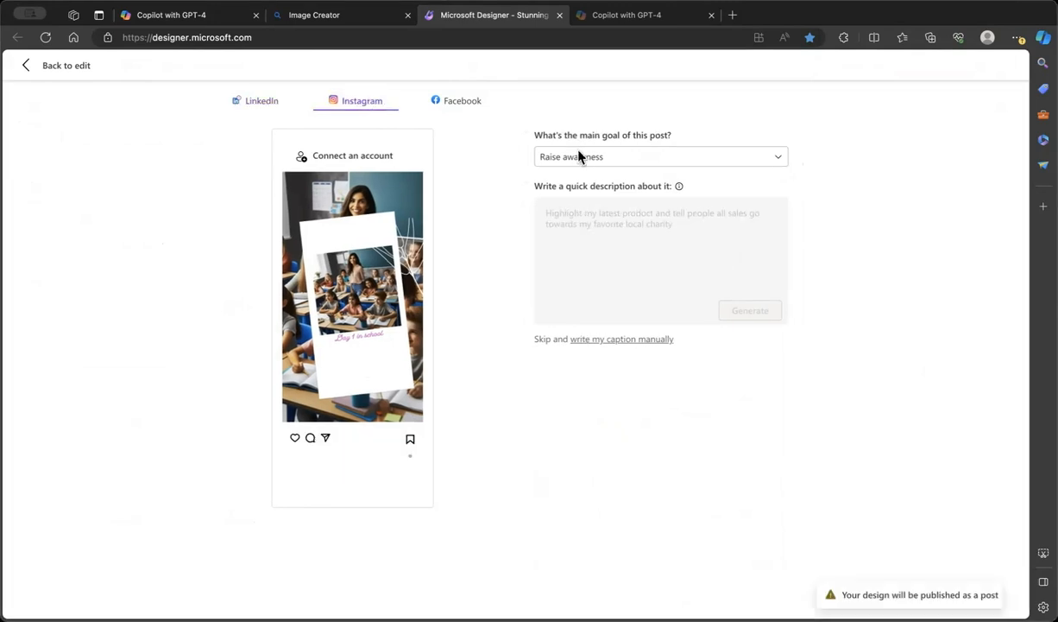
{"action": "left_click", "coordinate": [661, 156]}
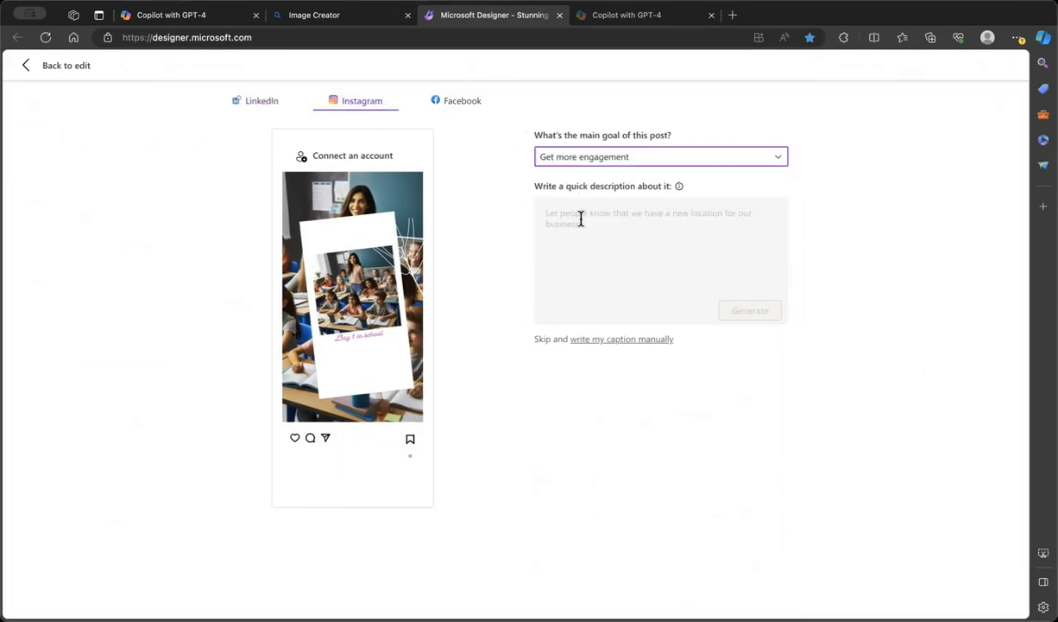
{"action": "type", "text": "day 1 in"}
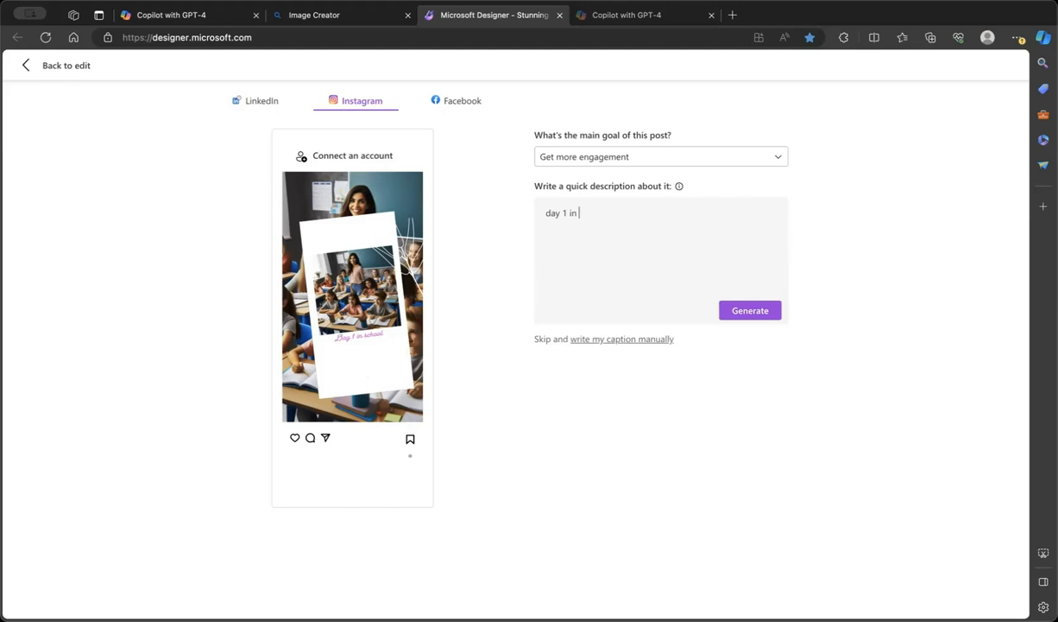
{"action": "left_click", "coordinate": [749, 310]}
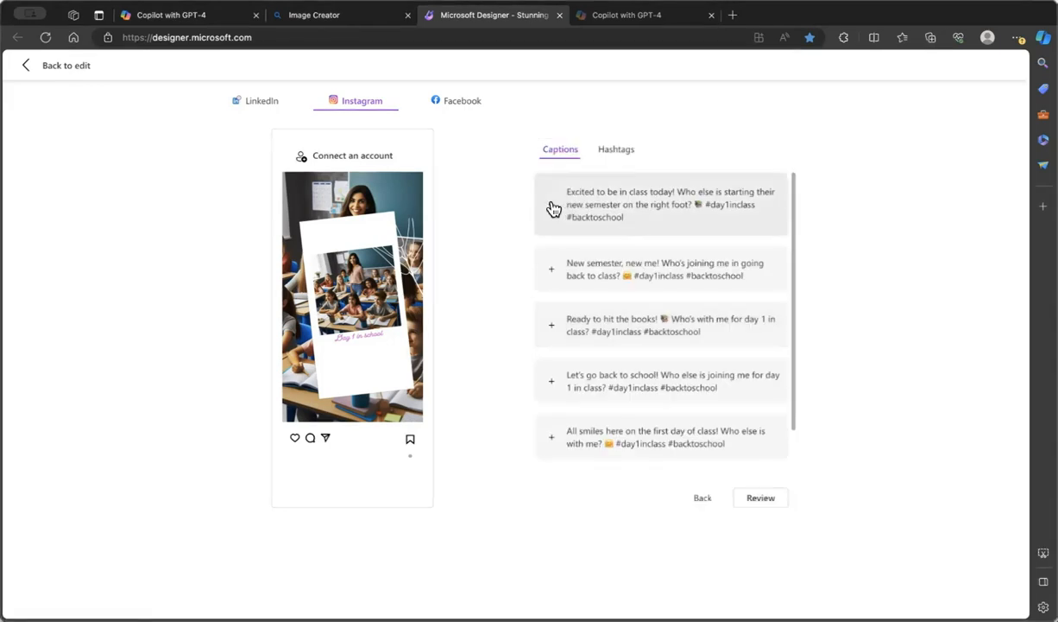
{"action": "left_click", "coordinate": [664, 204]}
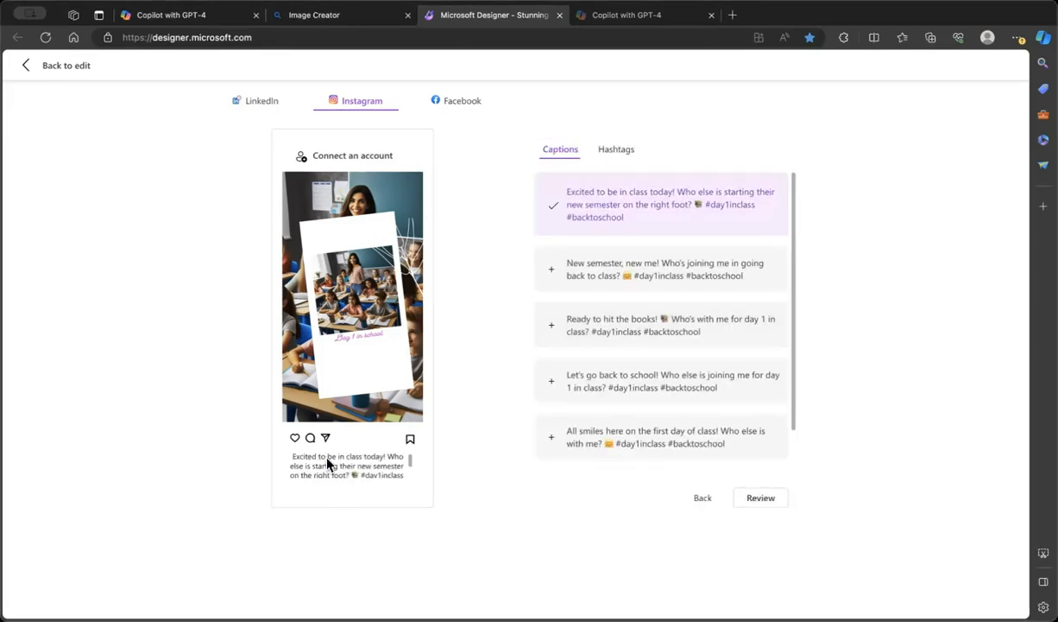
{"action": "mouse_move", "coordinate": [459, 106]}
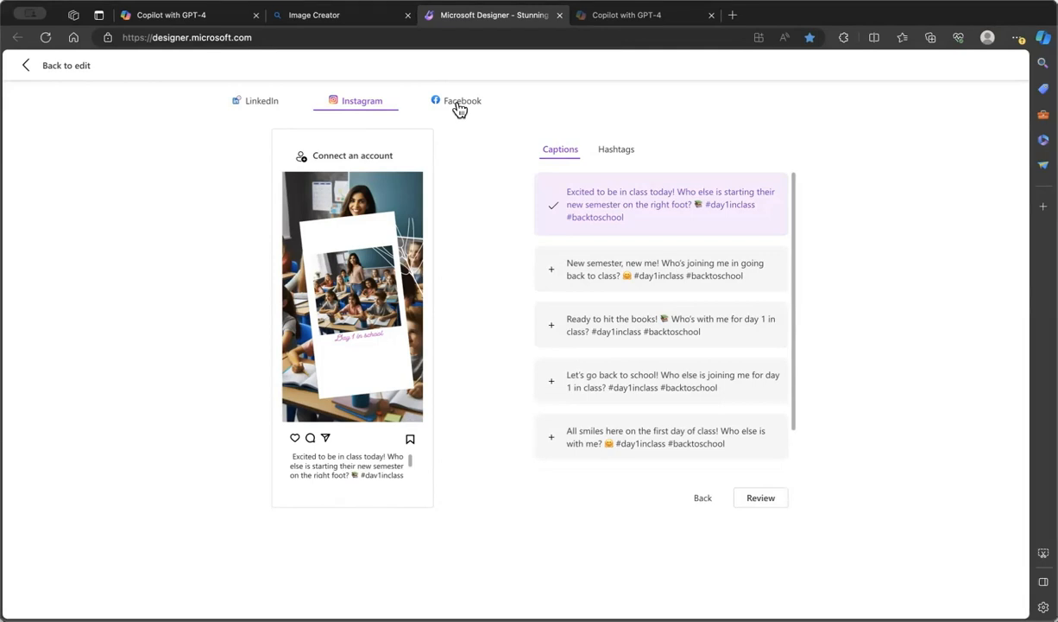
{"action": "left_click", "coordinate": [456, 100]}
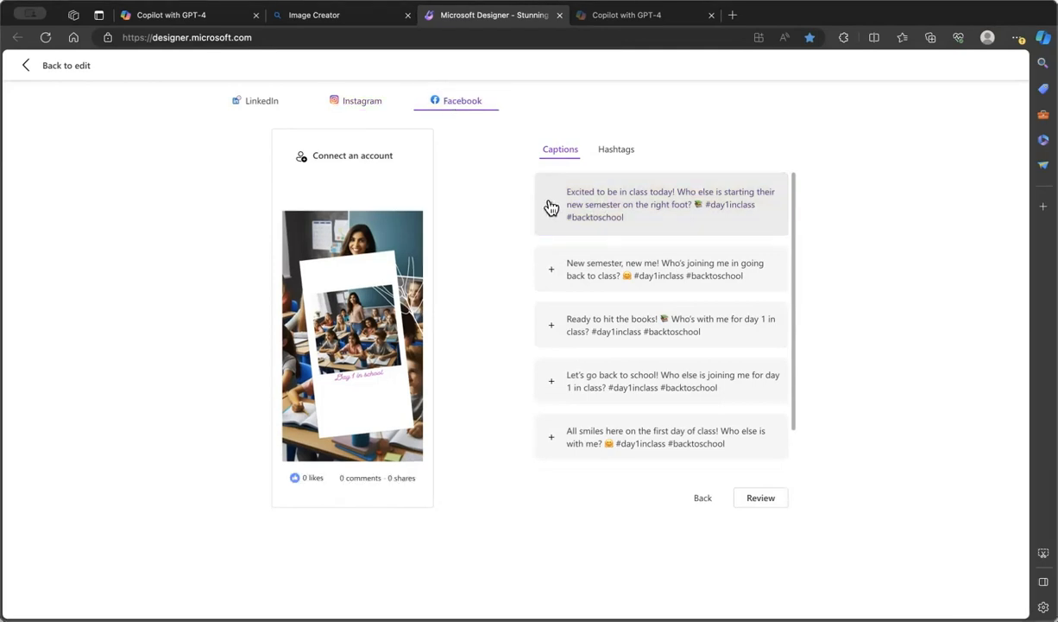
{"action": "left_click", "coordinate": [661, 204]}
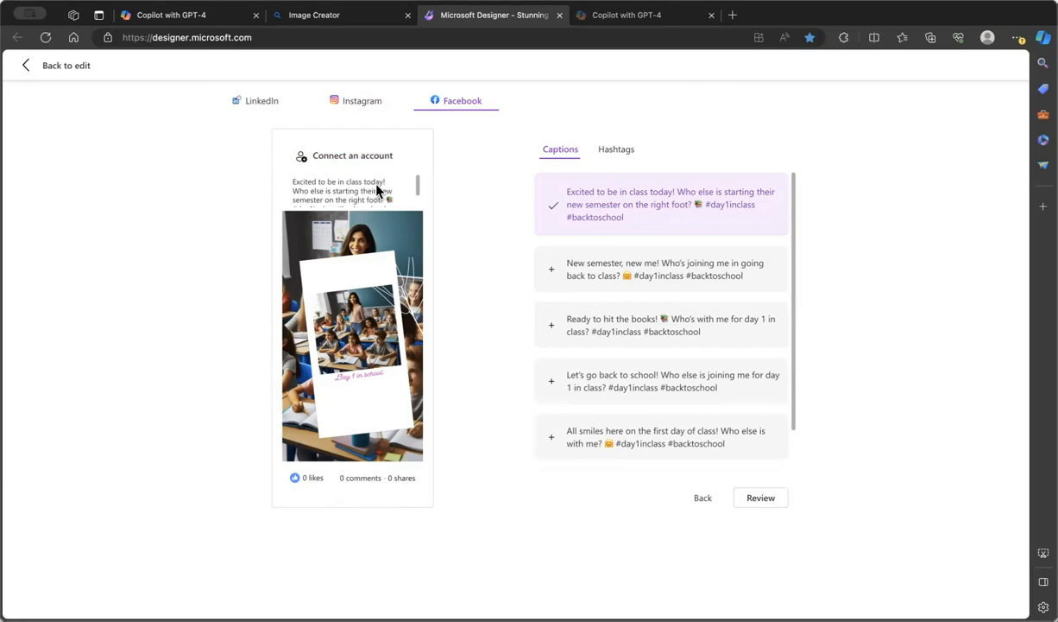
{"action": "mouse_move", "coordinate": [383, 185]}
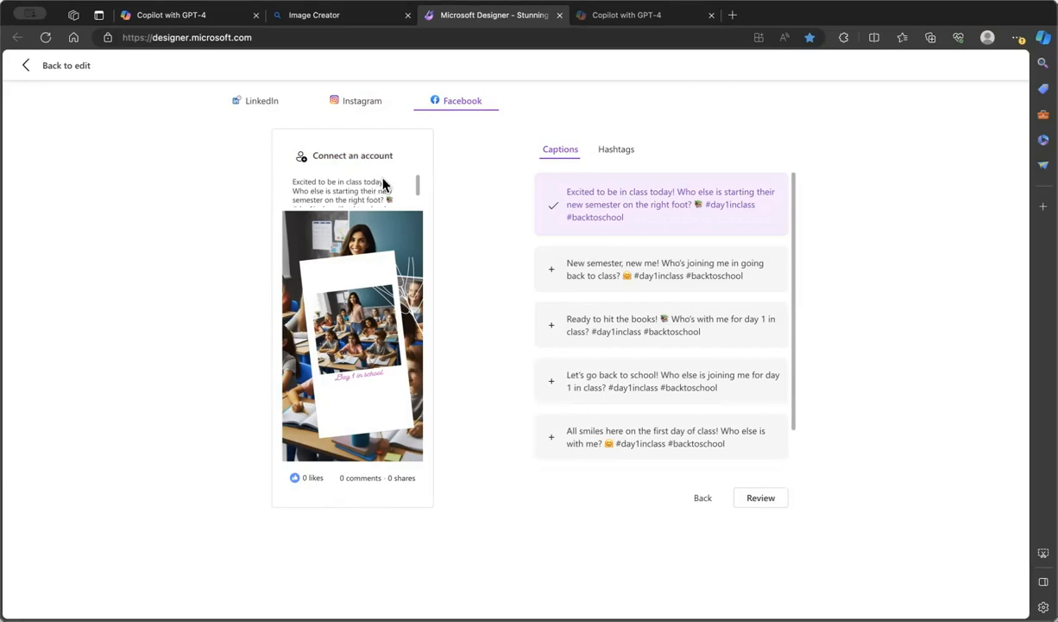
Step: Show AI-suggested hashtags such as #backtoschool and #class for the Facebook post
{"action": "left_click", "coordinate": [615, 149]}
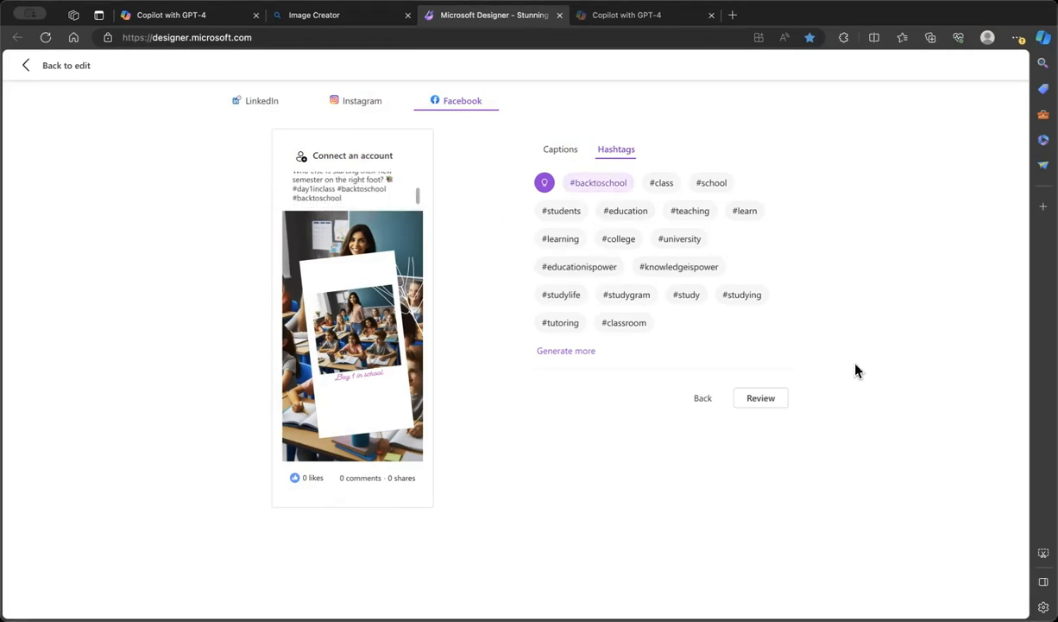
{"action": "mouse_move", "coordinate": [703, 398]}
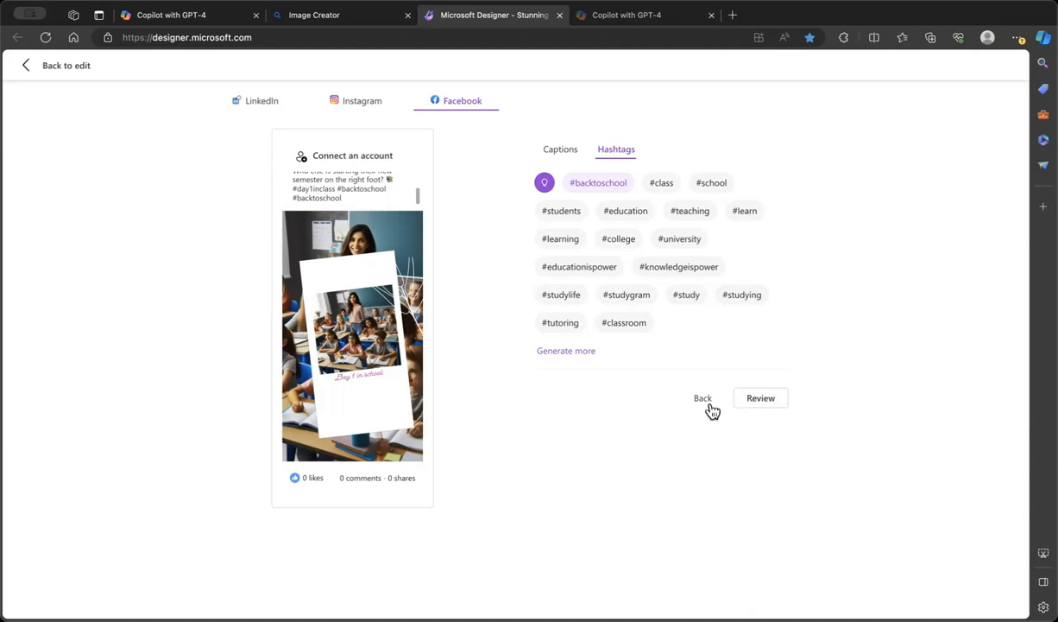
{"action": "mouse_move", "coordinate": [217, 17]}
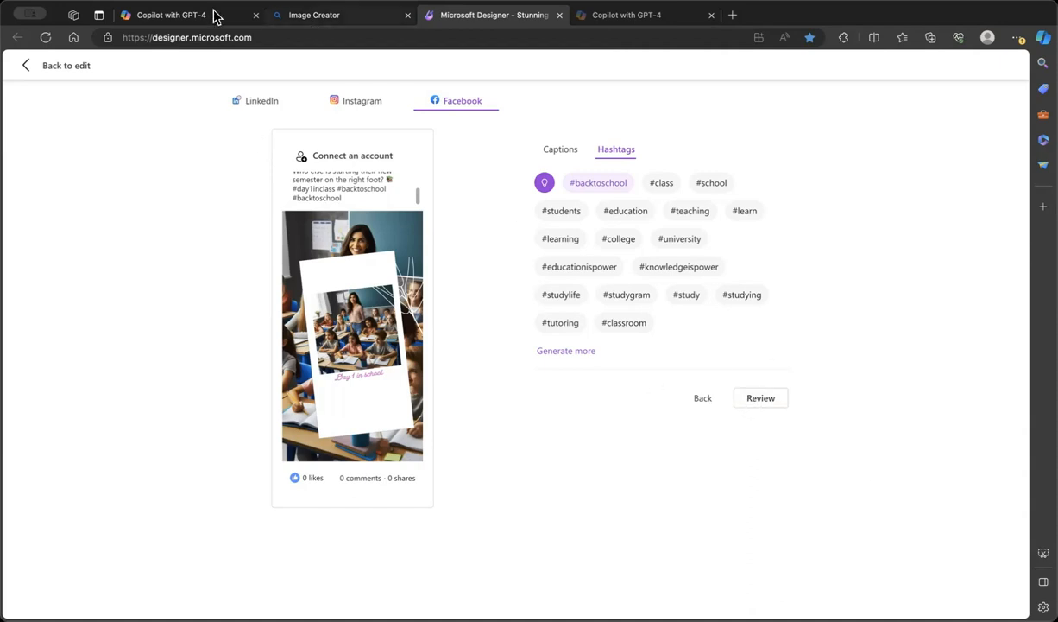
Step: Open a Copilot chat from Bing search and start a question with 'can i u'
{"action": "left_click", "coordinate": [168, 15]}
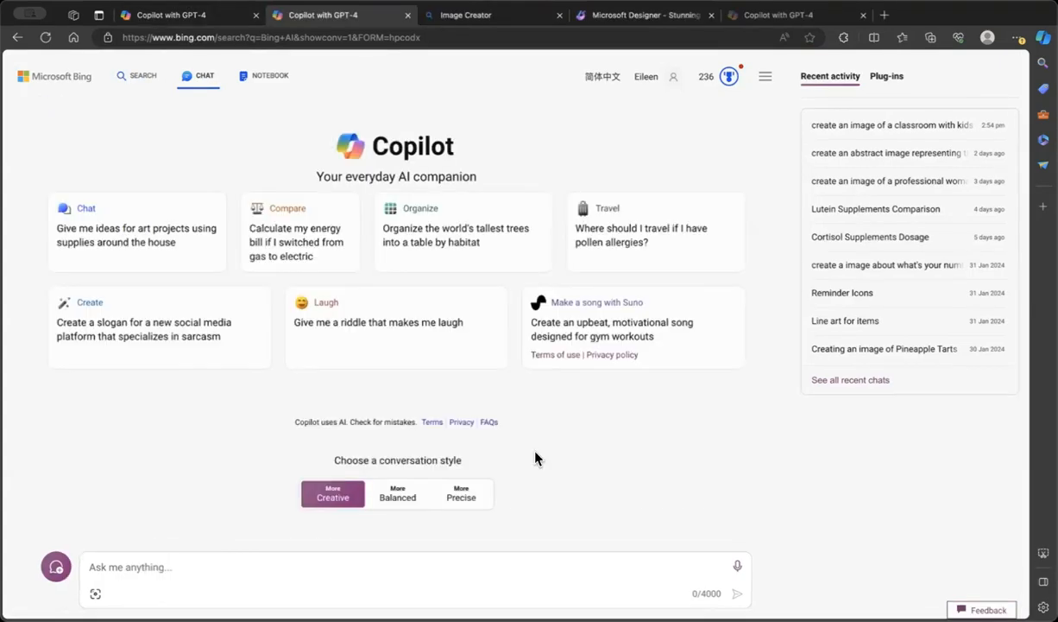
{"action": "left_click", "coordinate": [143, 75]}
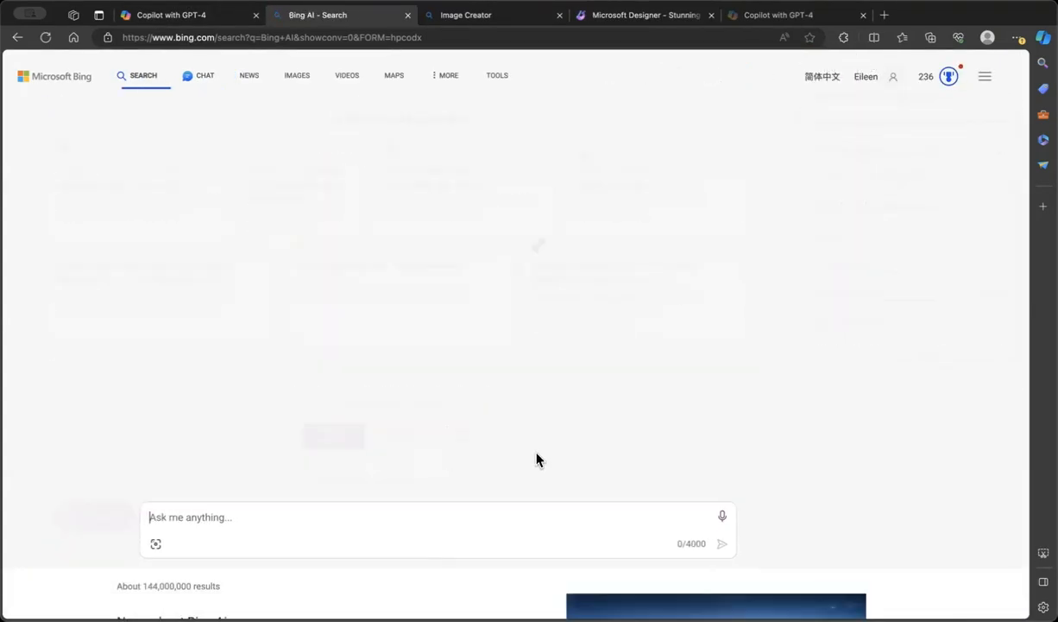
{"action": "left_click", "coordinate": [205, 75]}
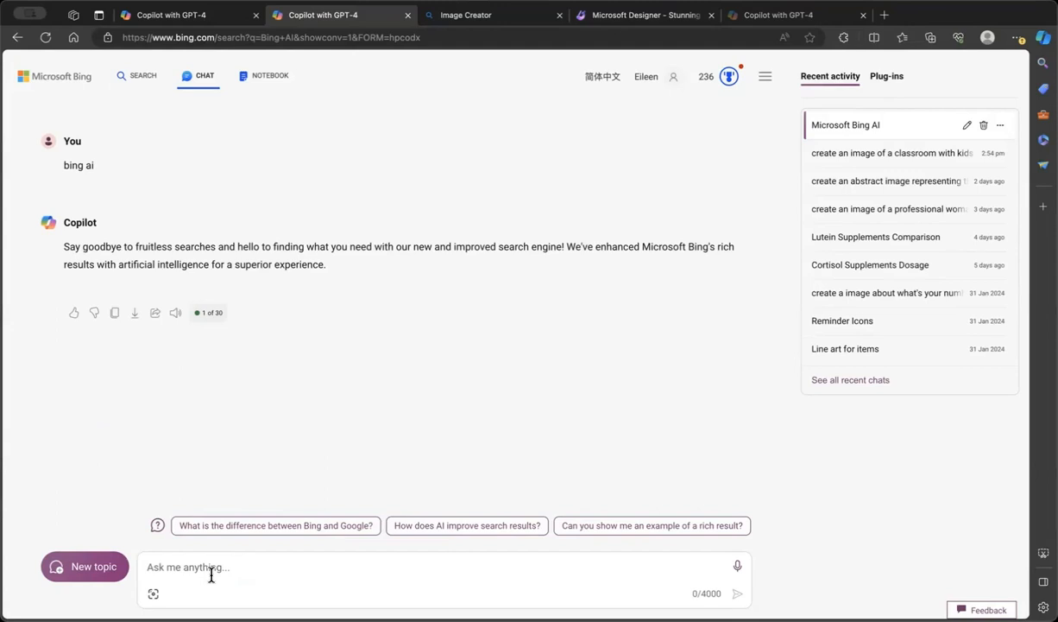
{"action": "type", "text": "can i u"}
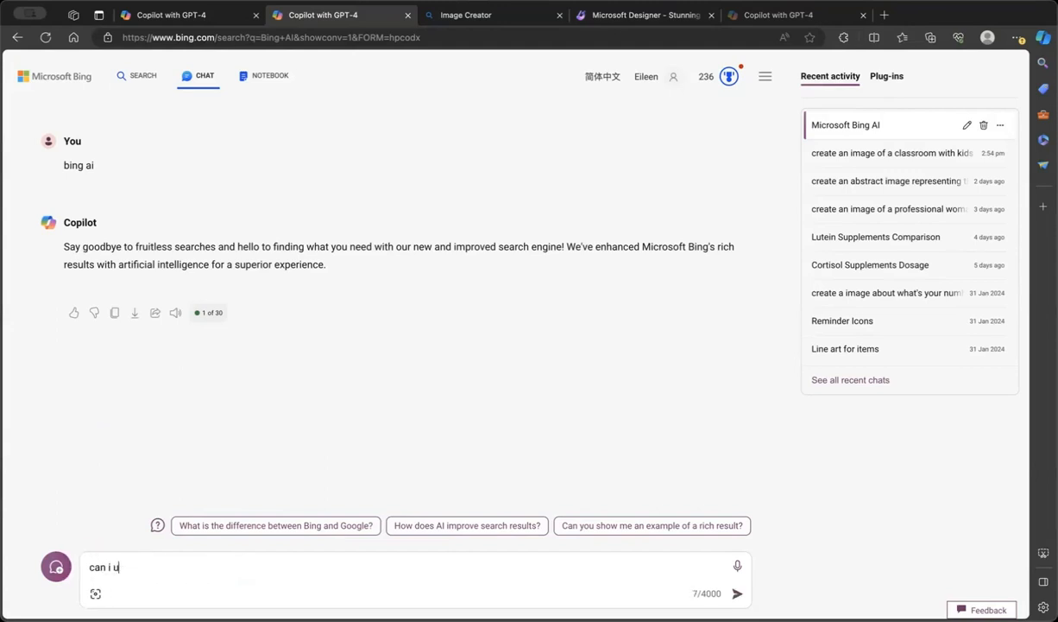
{"action": "left_click", "coordinate": [738, 593]}
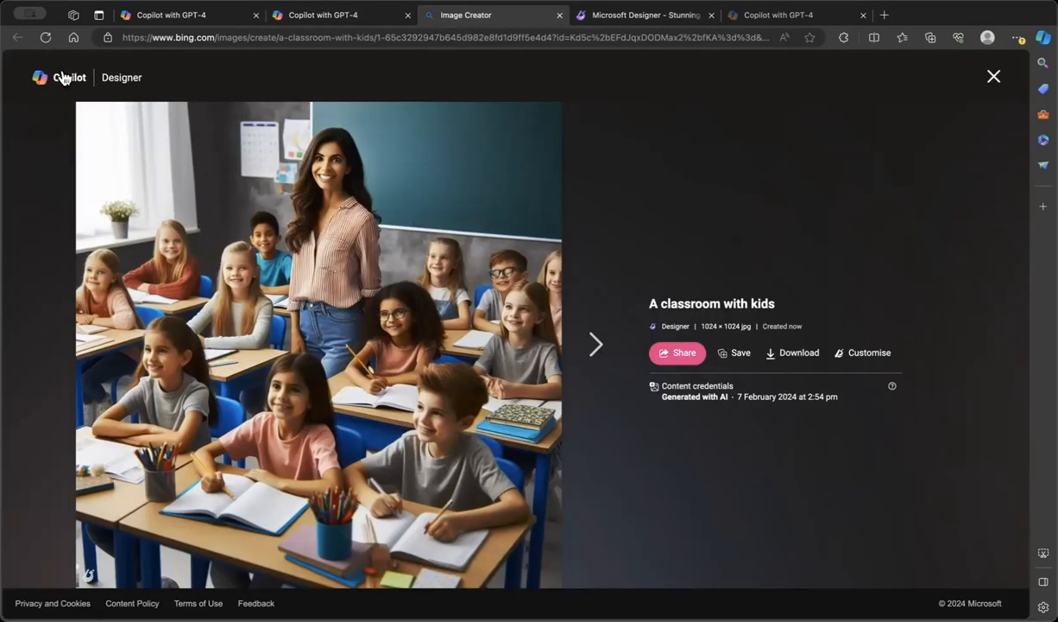
{"action": "mouse_move", "coordinate": [54, 91]}
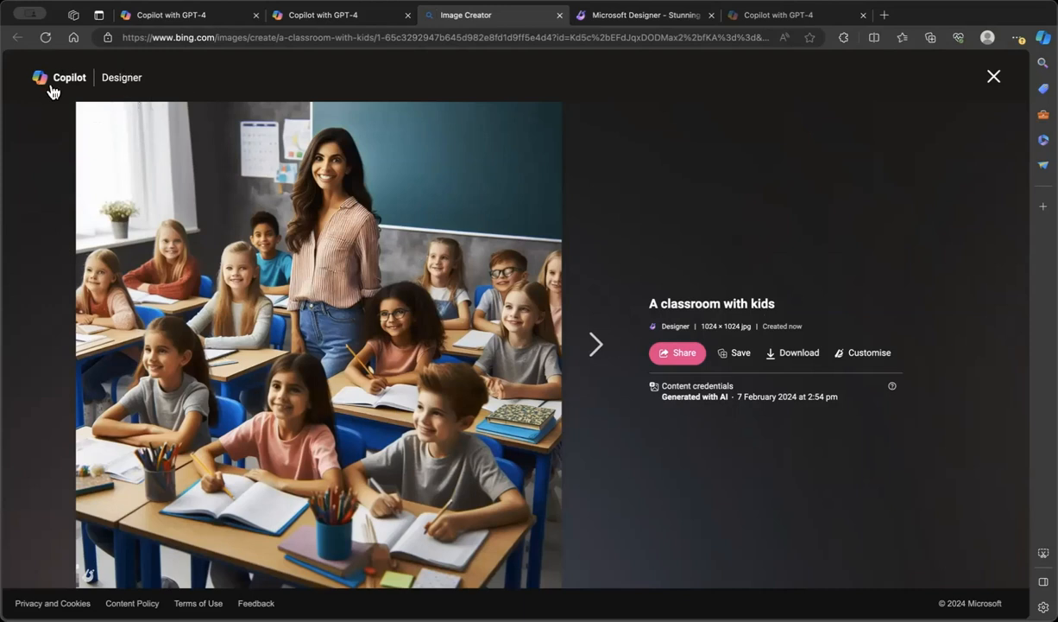